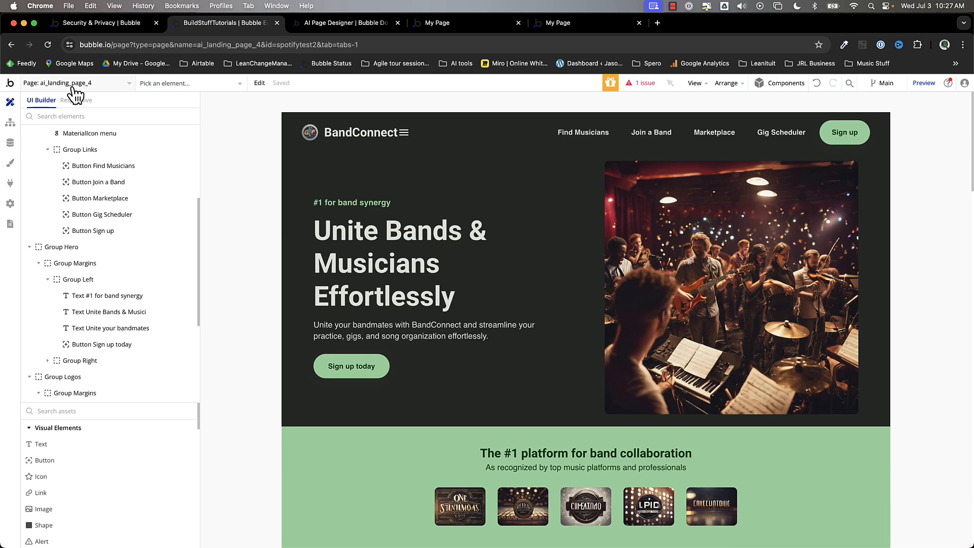
Start a new AI-generated page and choose Landing Page from the full list of page types.
left_click(76, 83)
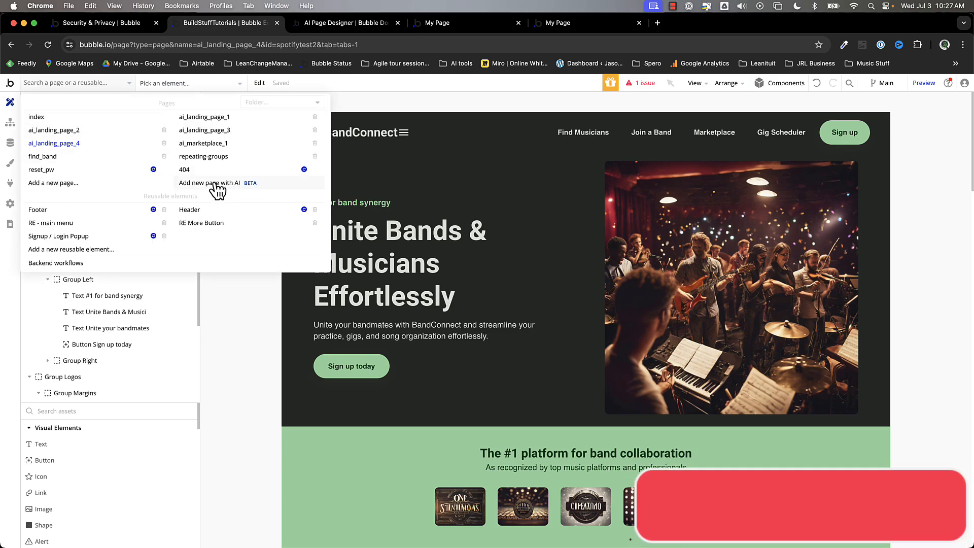
left_click(209, 183)
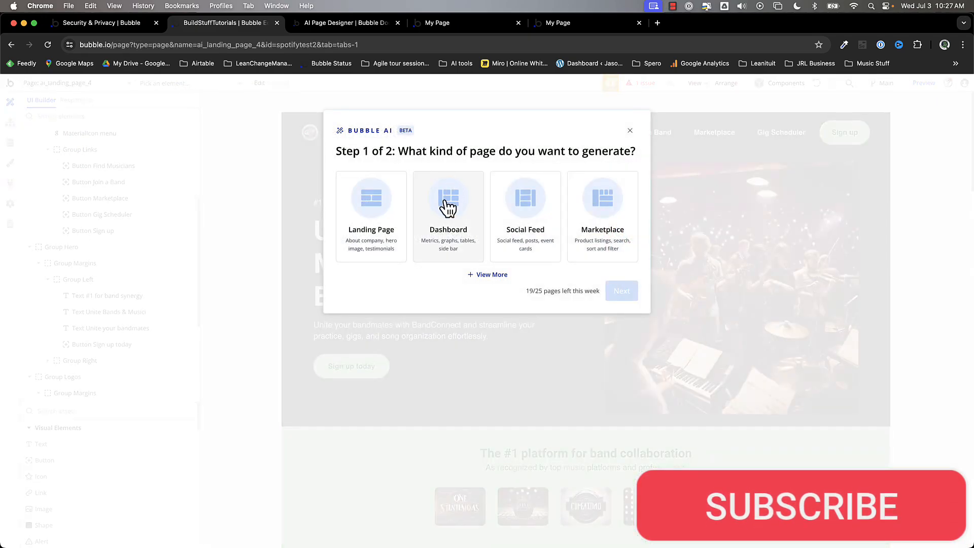
left_click(493, 274)
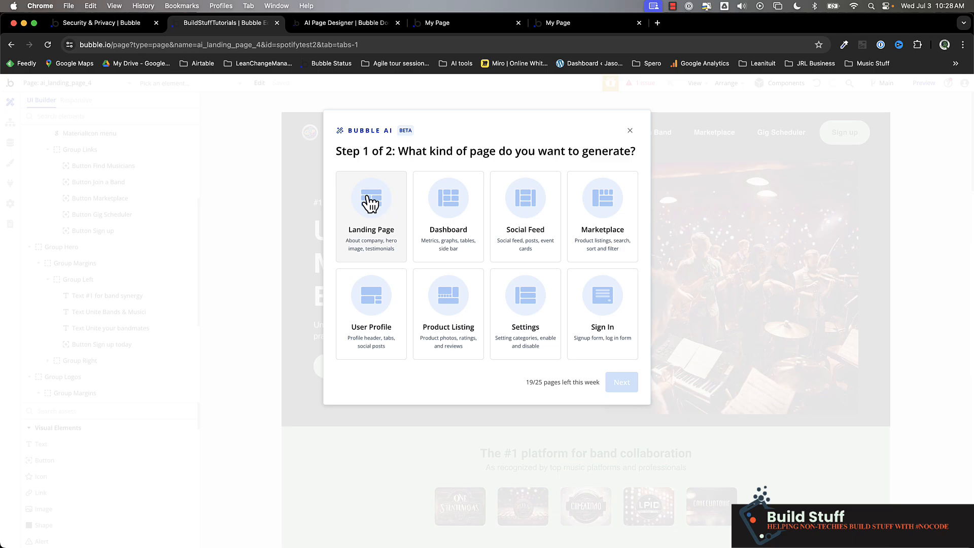
left_click(371, 211)
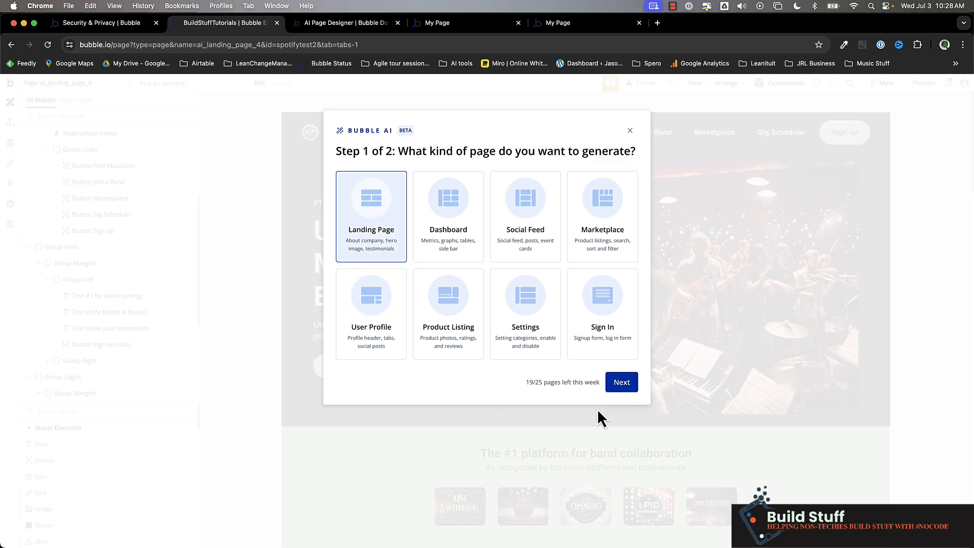
Continue to step 2 of the AI generator, where the page description is entered.
left_click(621, 382)
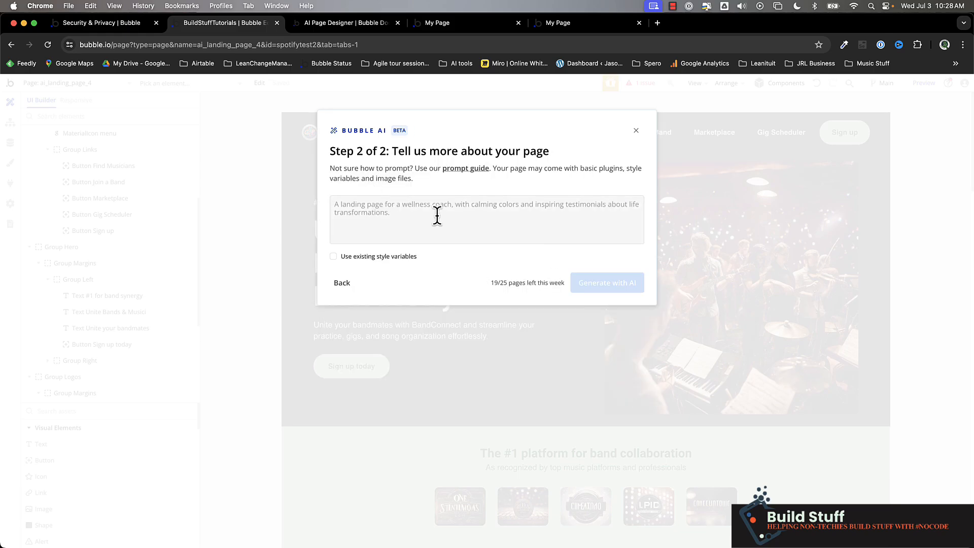
mouse_move(542, 239)
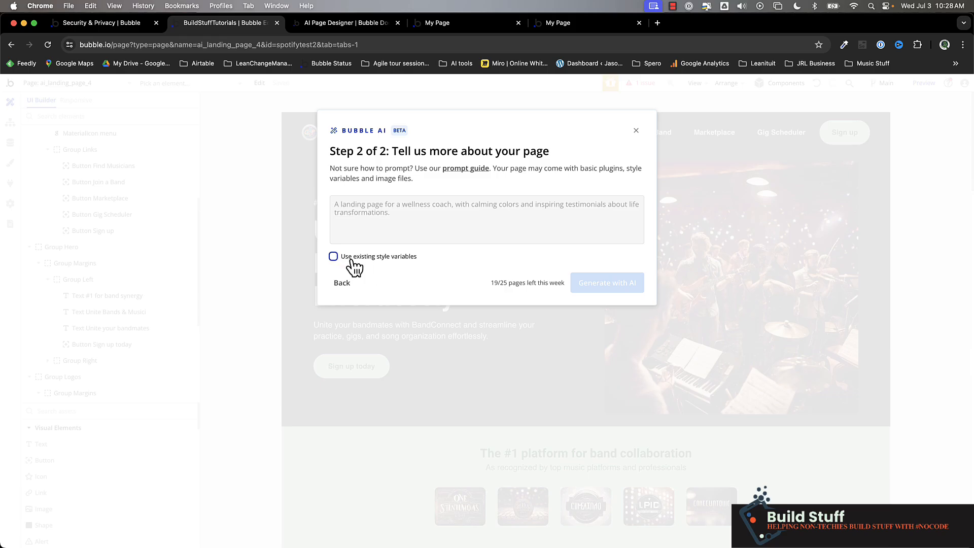
mouse_move(400, 268)
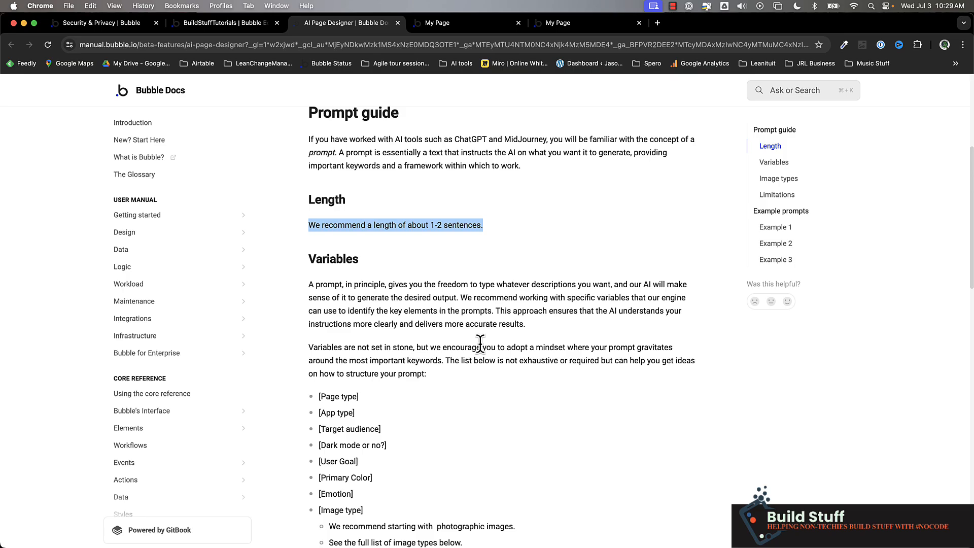
mouse_move(461, 225)
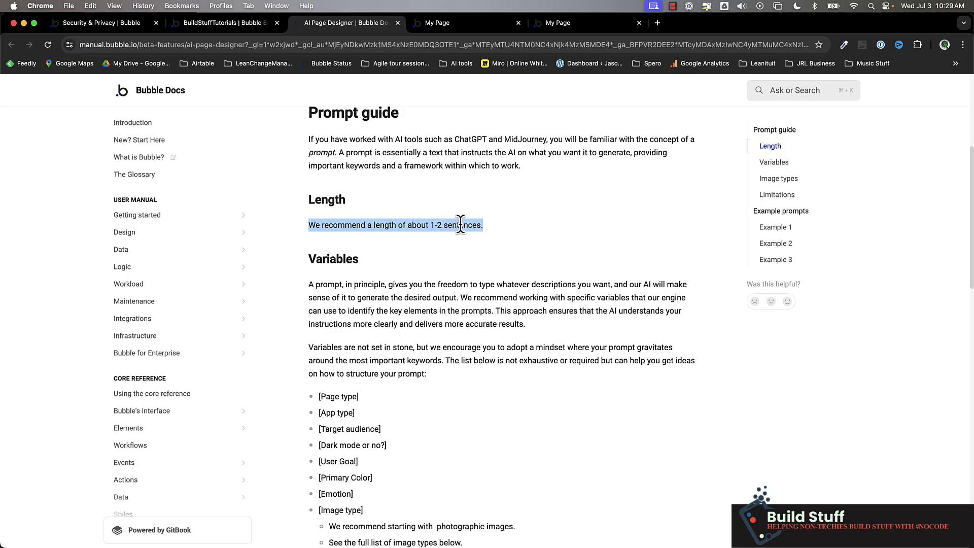
mouse_move(403, 284)
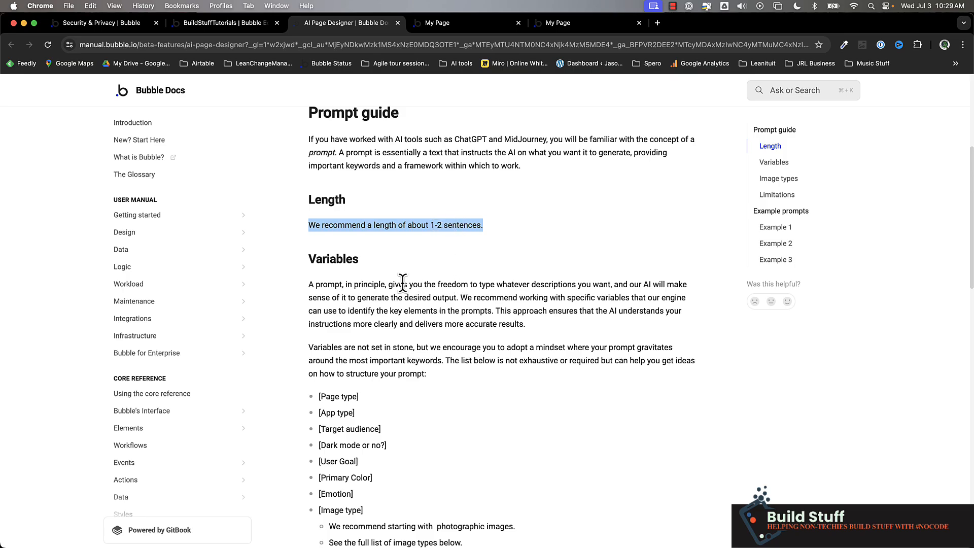
scroll("down", 3)
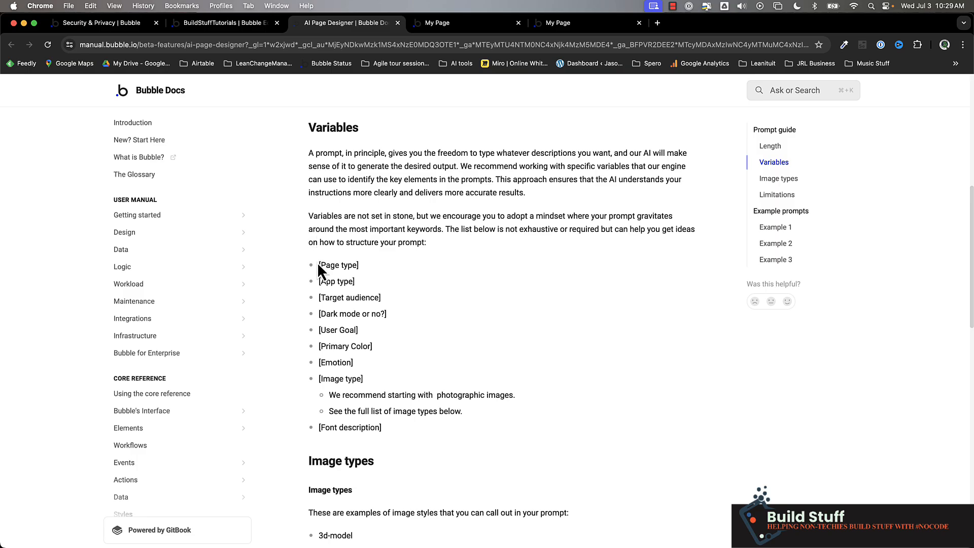
left_click_drag(318, 265, 363, 379)
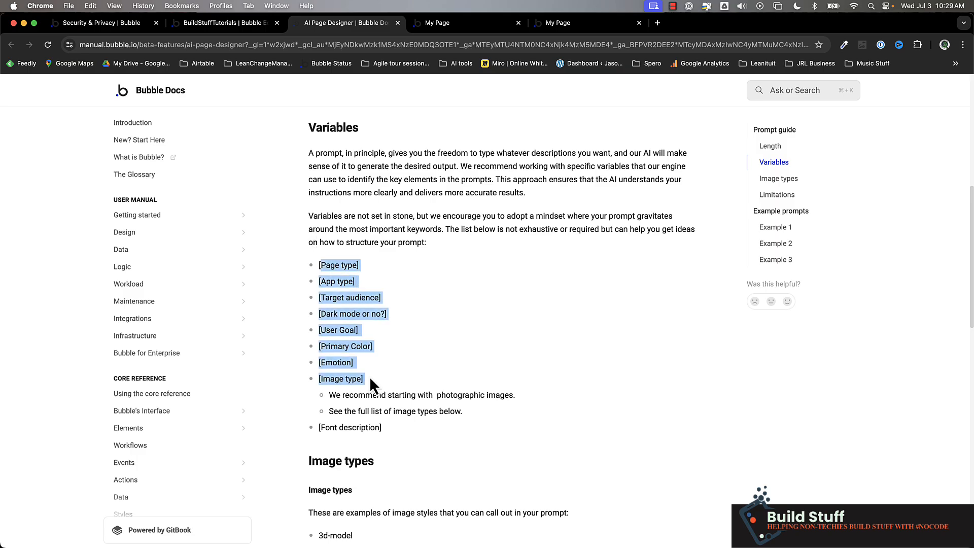
mouse_move(396, 350)
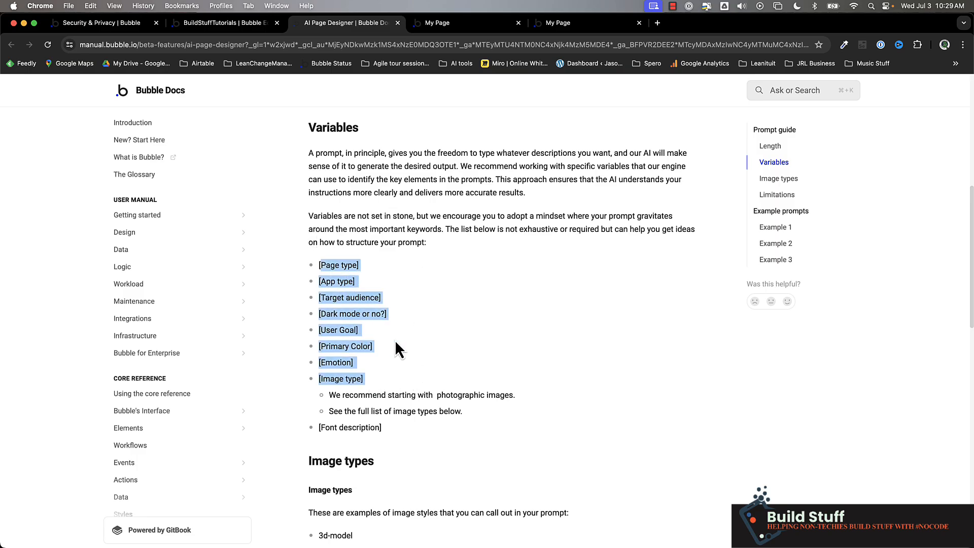
mouse_move(408, 277)
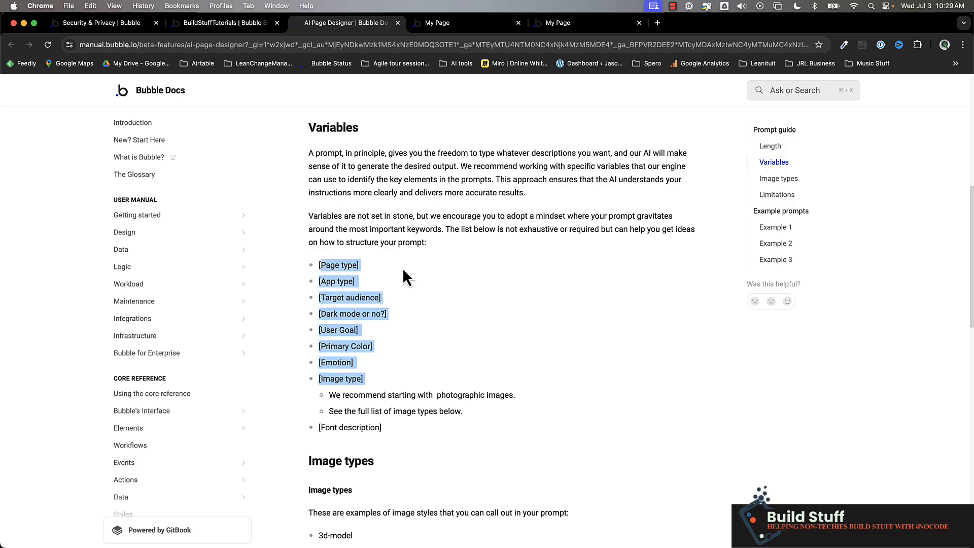
mouse_move(455, 368)
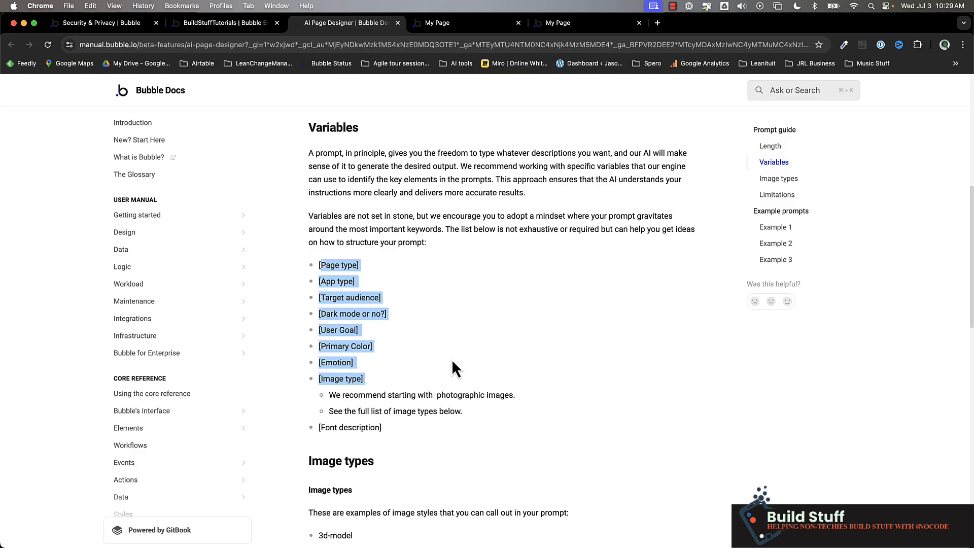
mouse_move(418, 335)
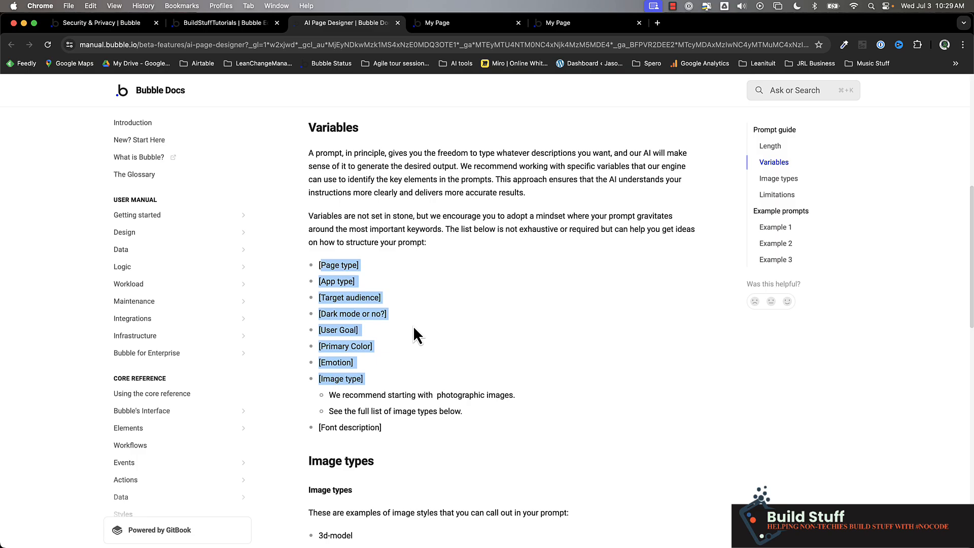
scroll("down", 3)
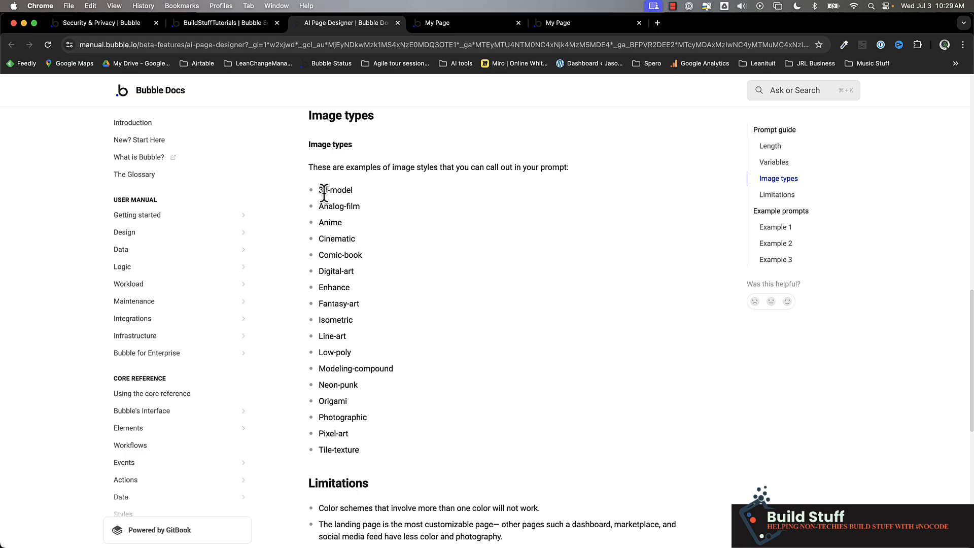
mouse_move(386, 466)
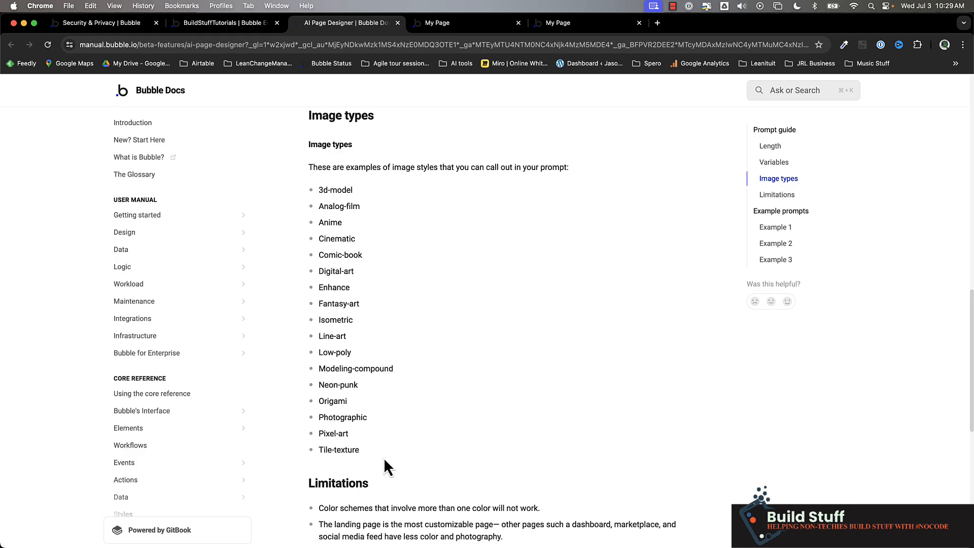
mouse_move(361, 443)
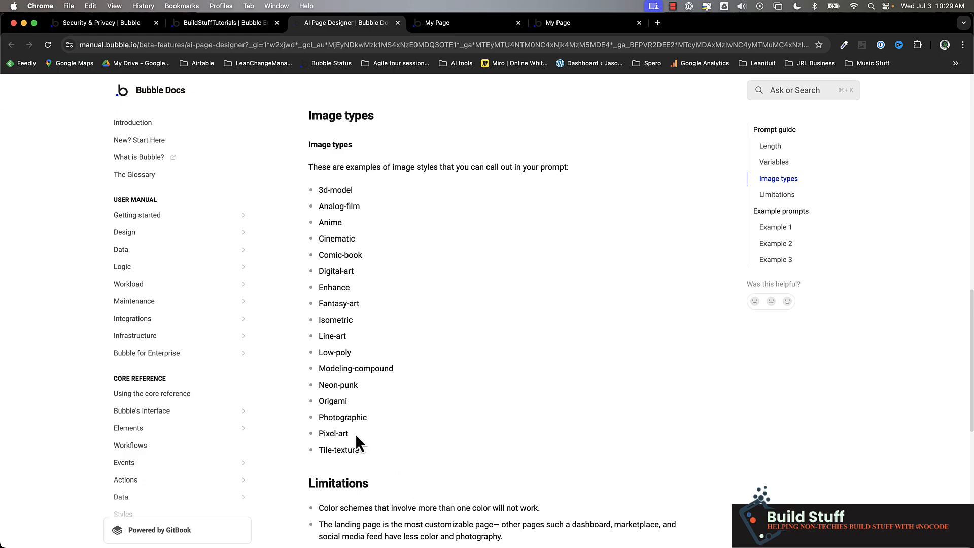
double_click(333, 434)
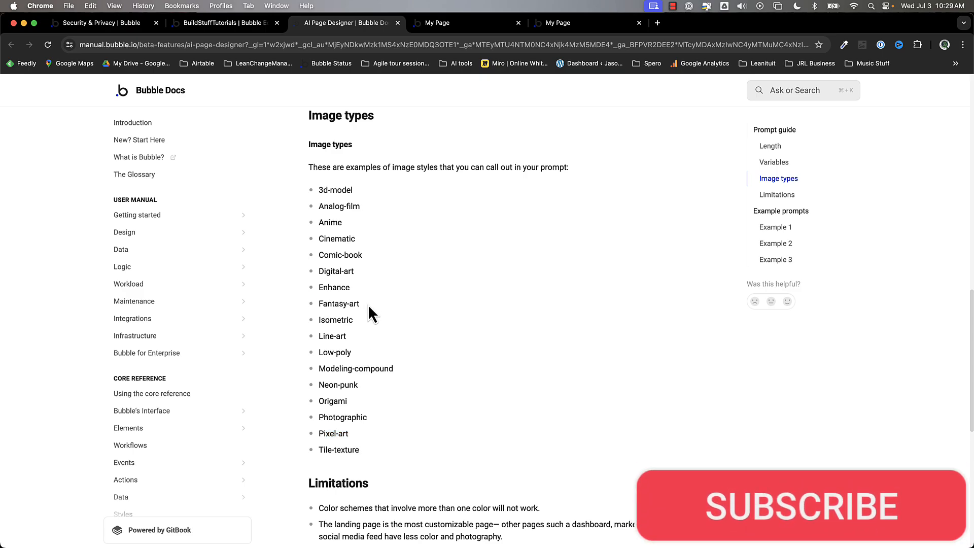
double_click(336, 239)
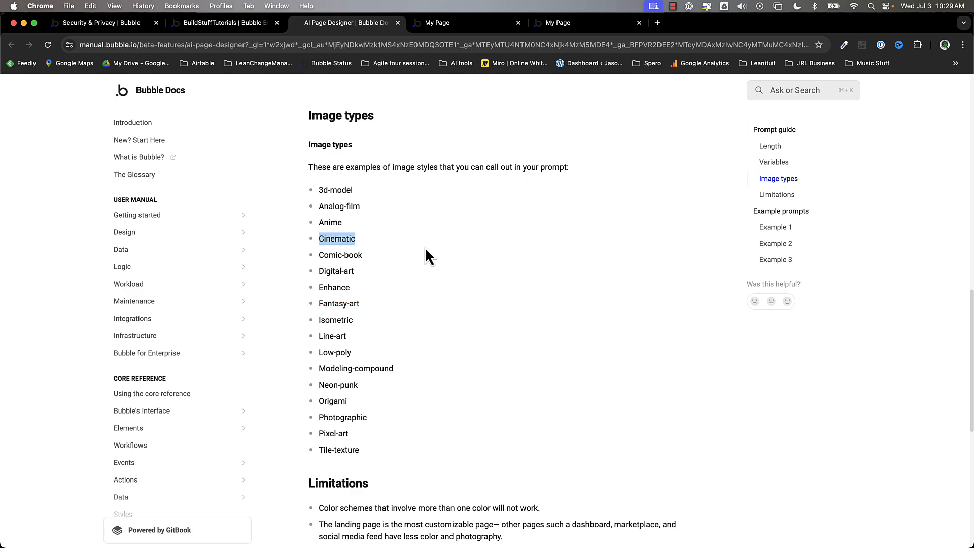
scroll("down", 3)
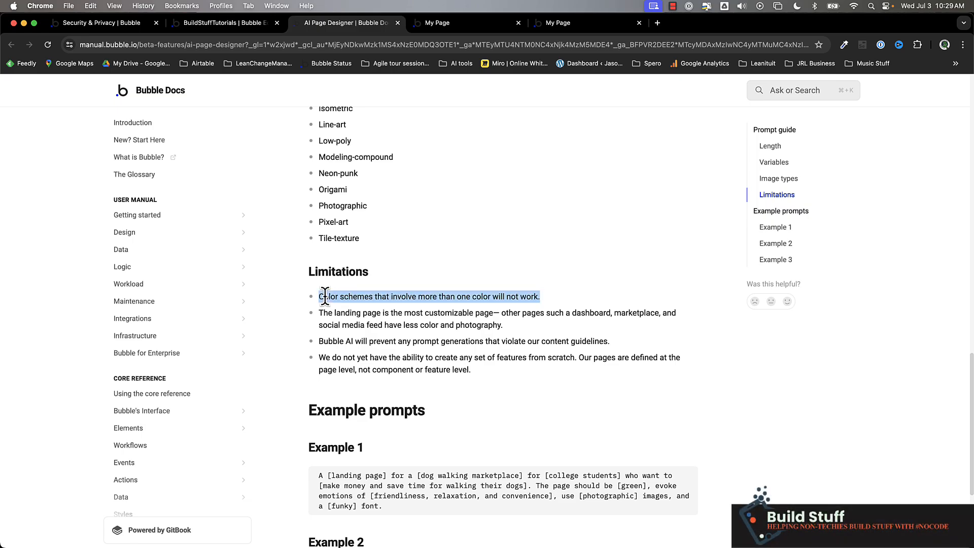
left_click(323, 313)
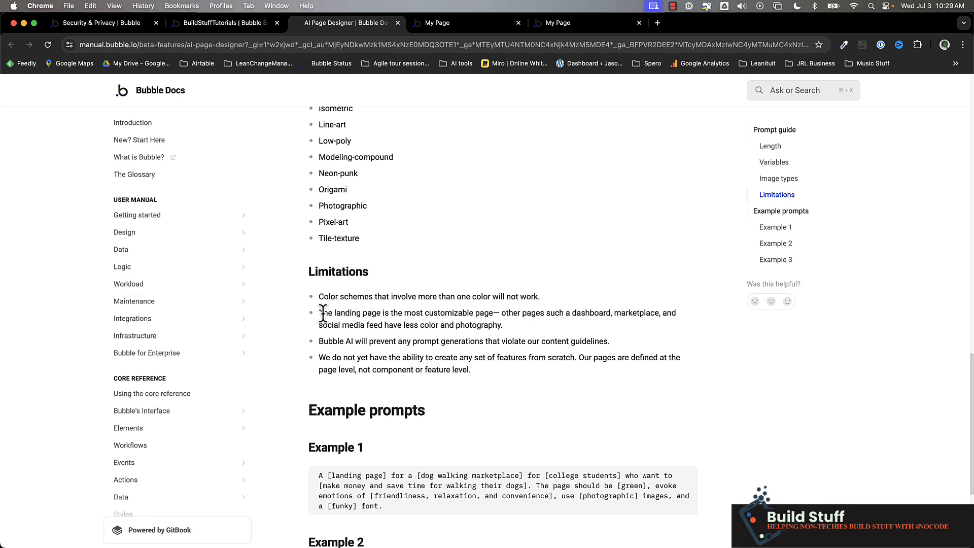
left_click_drag(319, 313, 503, 324)
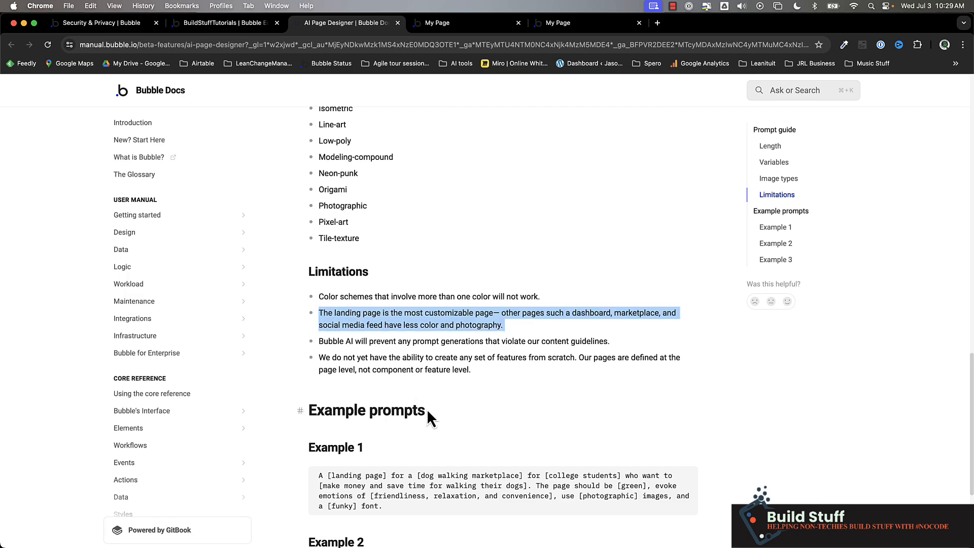
mouse_move(483, 337)
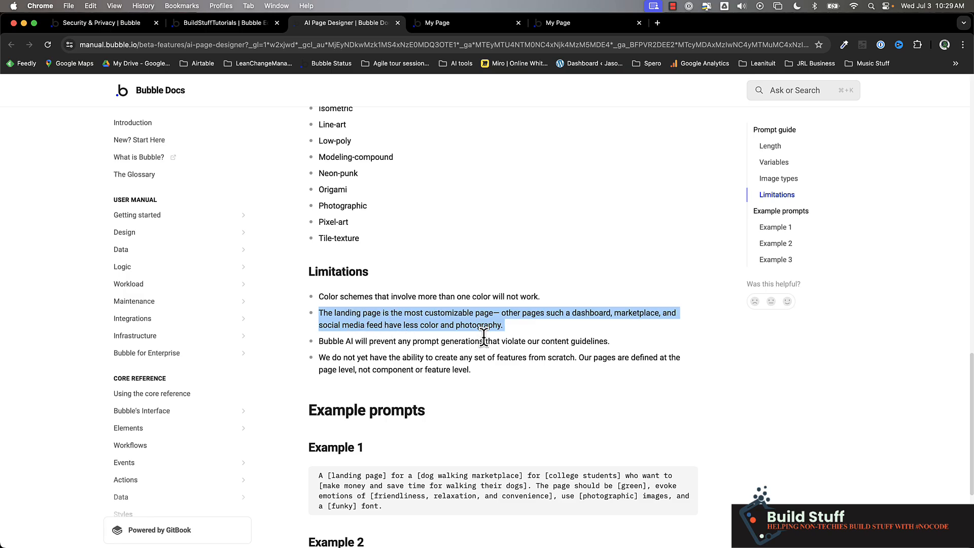
mouse_move(394, 372)
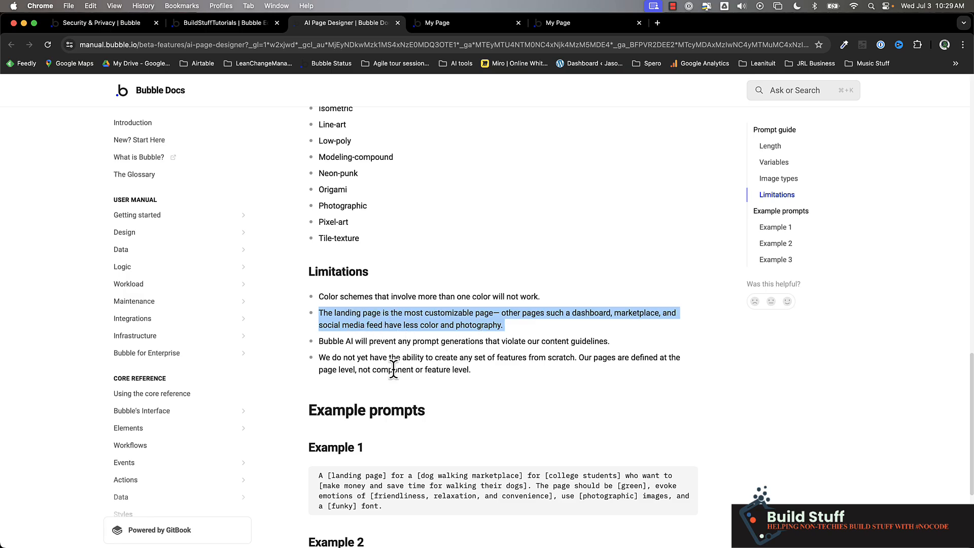
Select the whole Example 1 landing-page prompt text in the Bubble Docs code block.
scroll("down", 3)
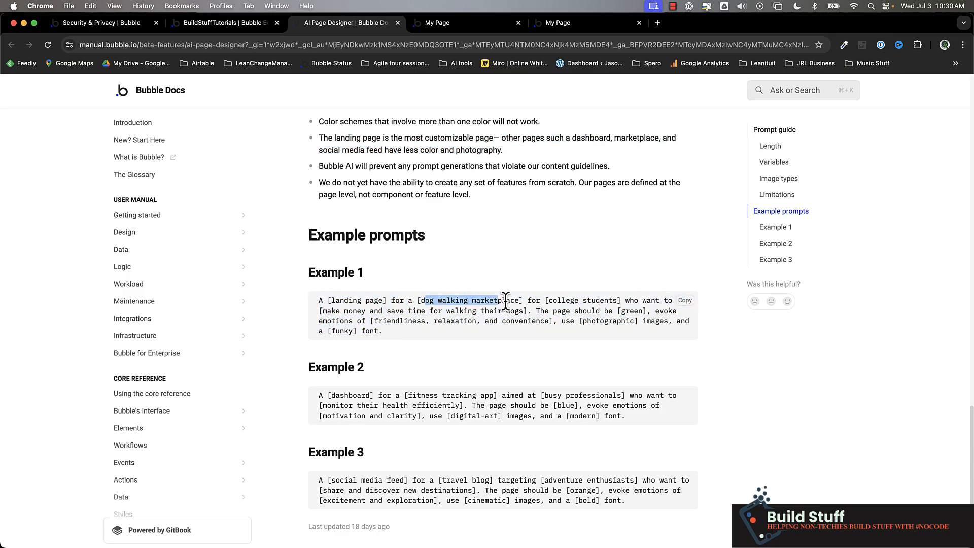
double_click(580, 300)
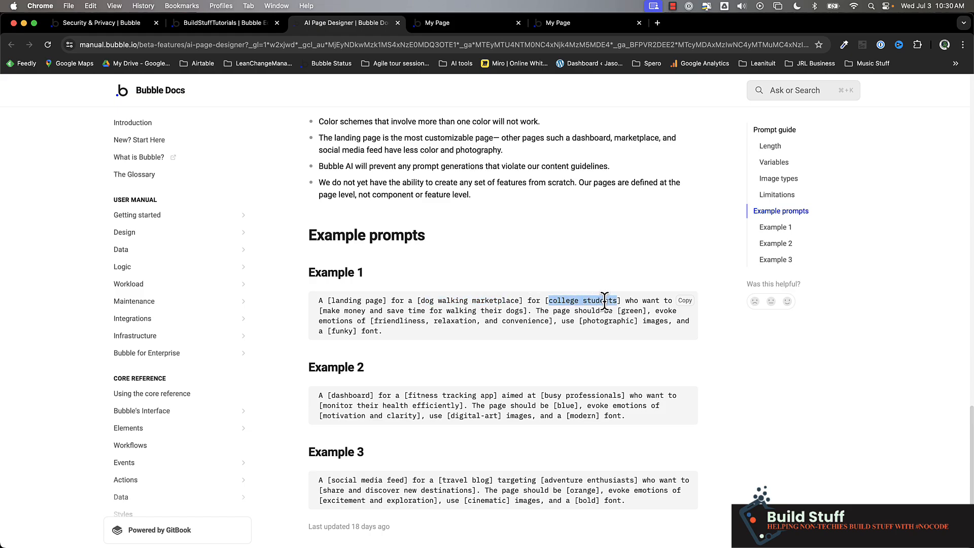
left_click(327, 311)
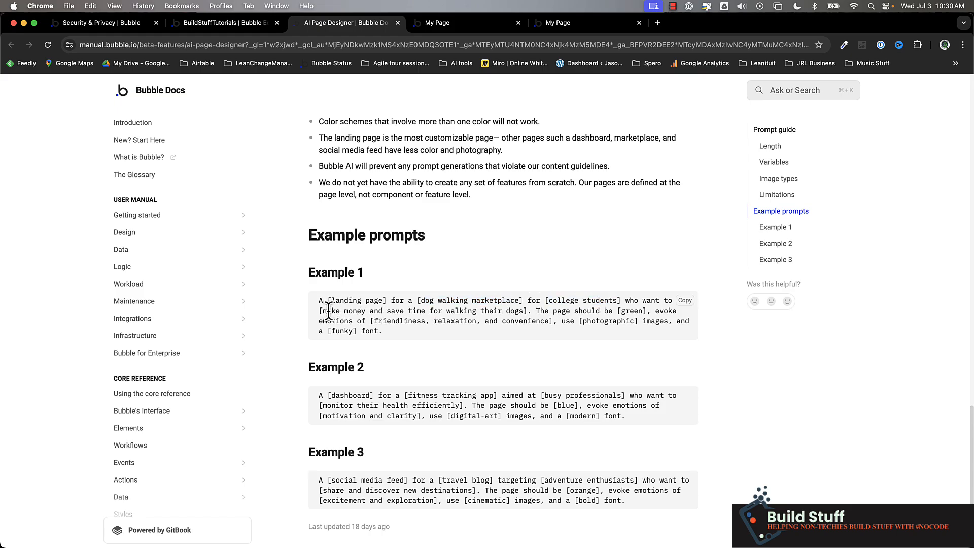
left_click_drag(320, 311, 634, 321)
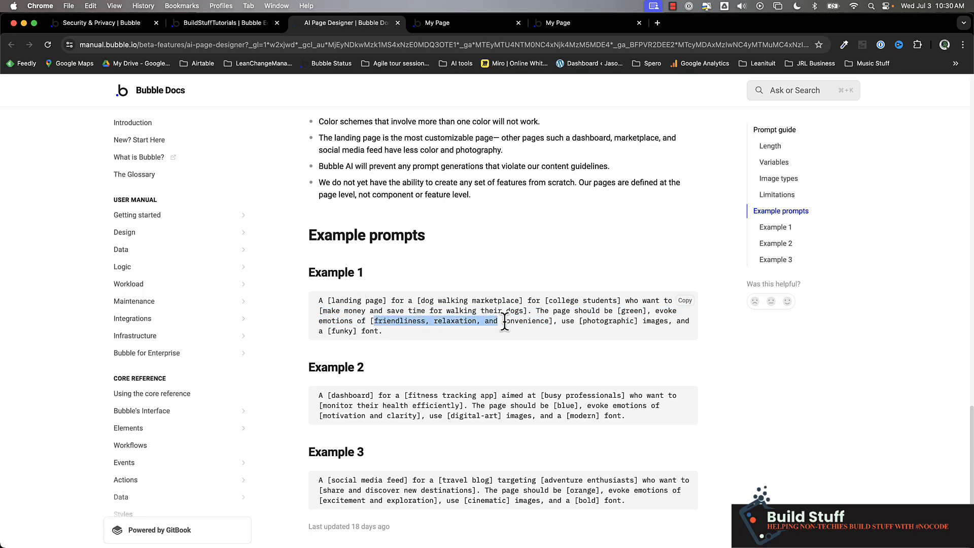
double_click(608, 321)
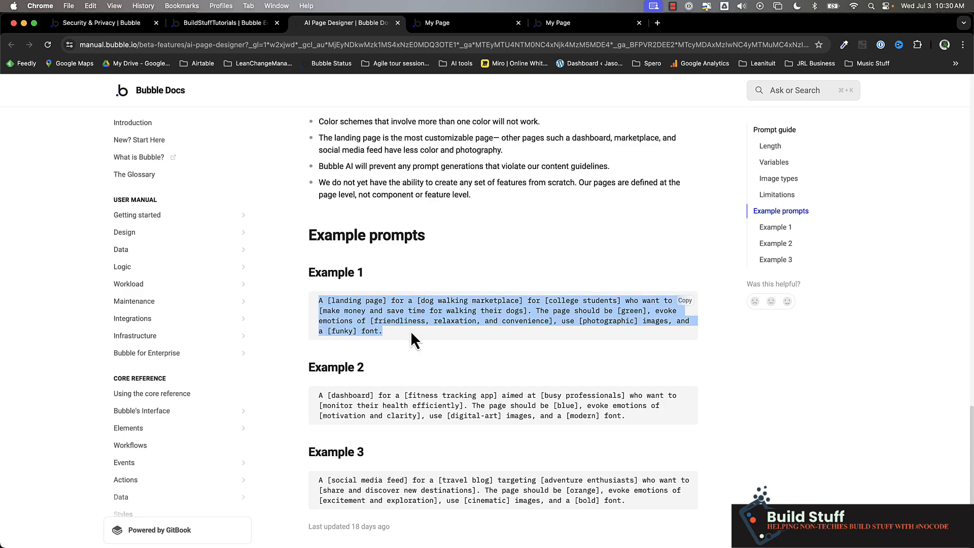
mouse_move(467, 296)
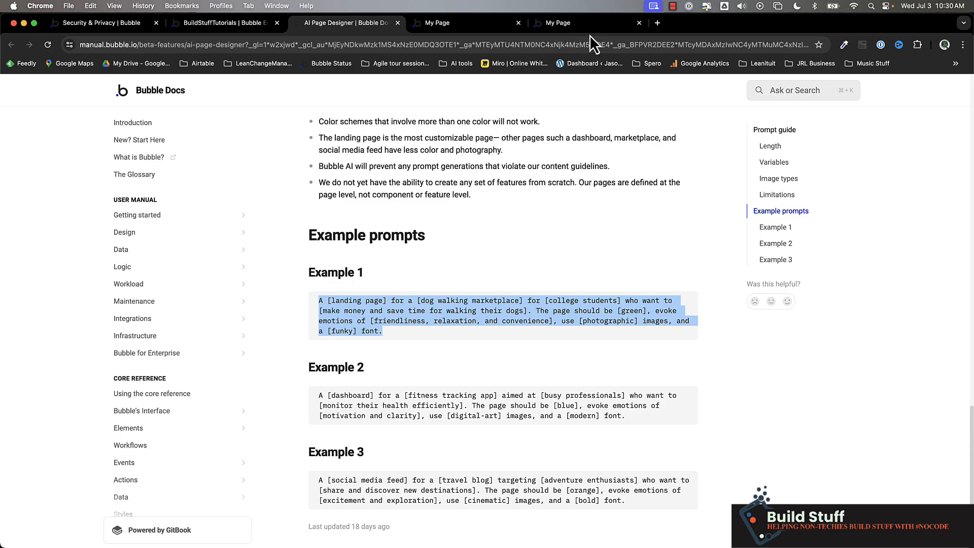
Reload the BandManager preview and review it from the hero down to the testimonials.
left_click(558, 22)
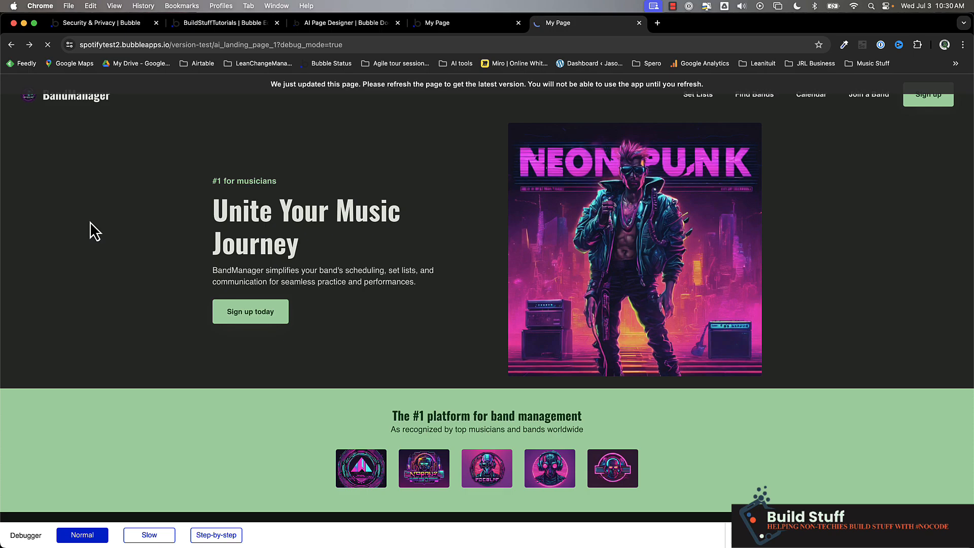
left_click(49, 44)
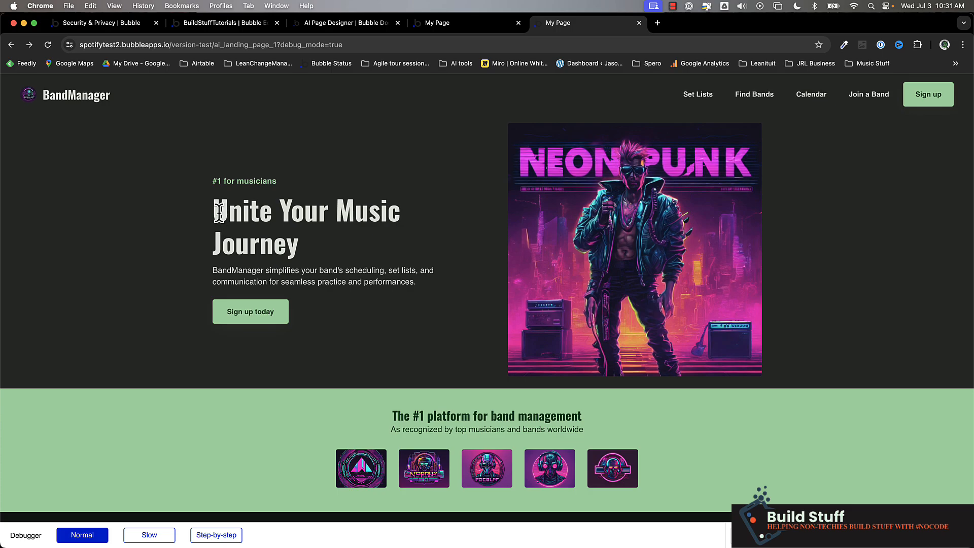
mouse_move(234, 271)
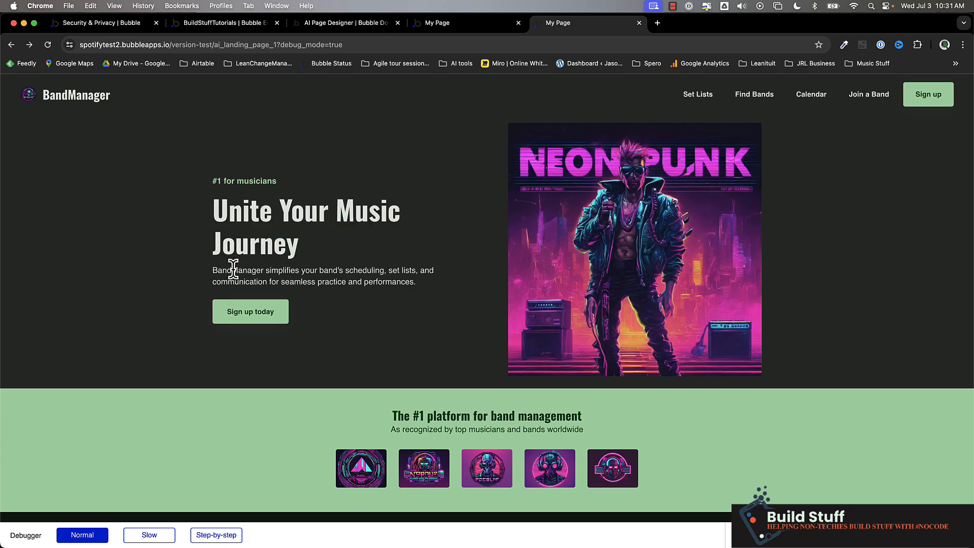
left_click_drag(212, 269, 416, 281)
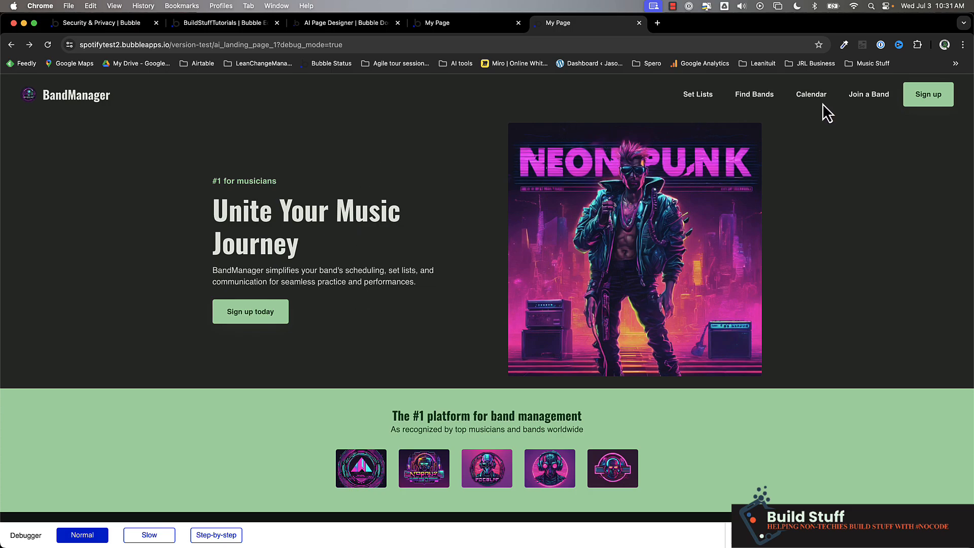
mouse_move(458, 254)
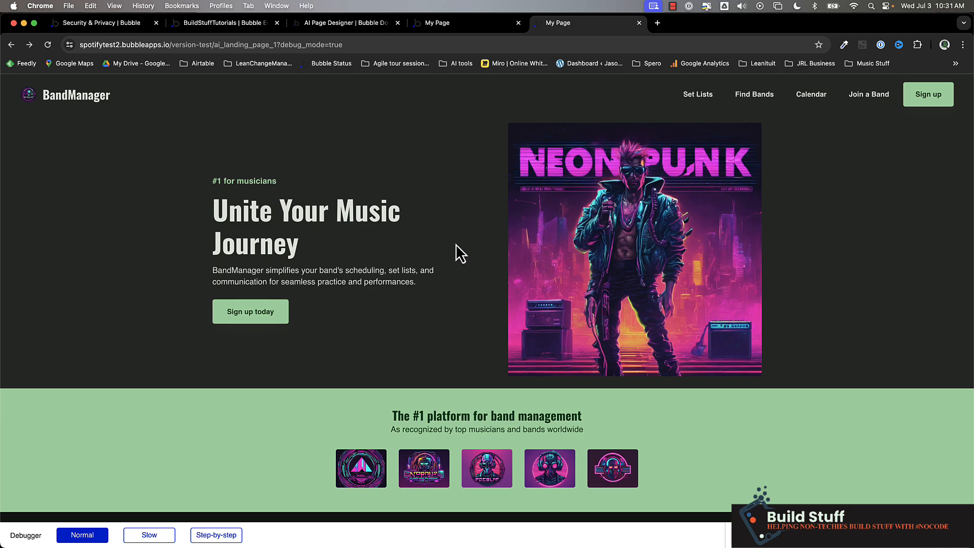
scroll("down", 3)
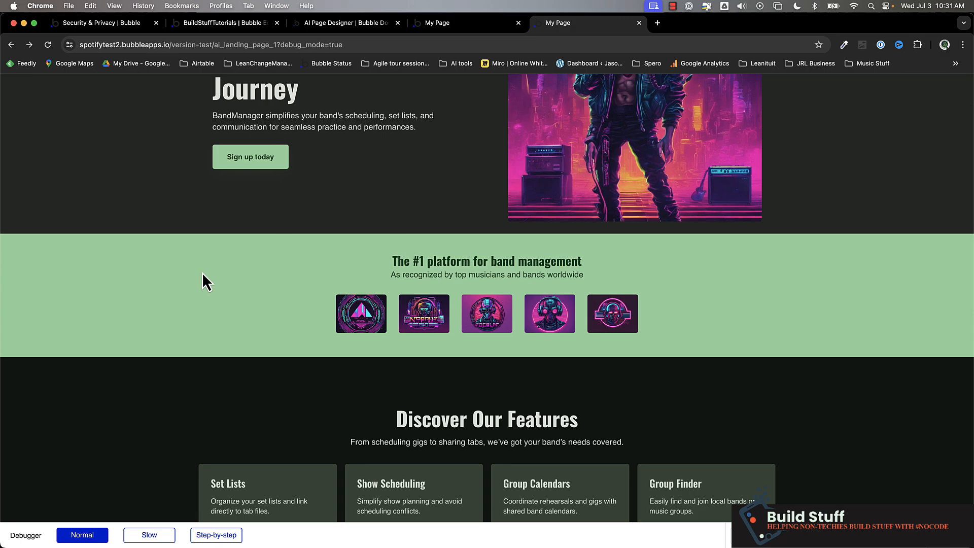
scroll("down", 3)
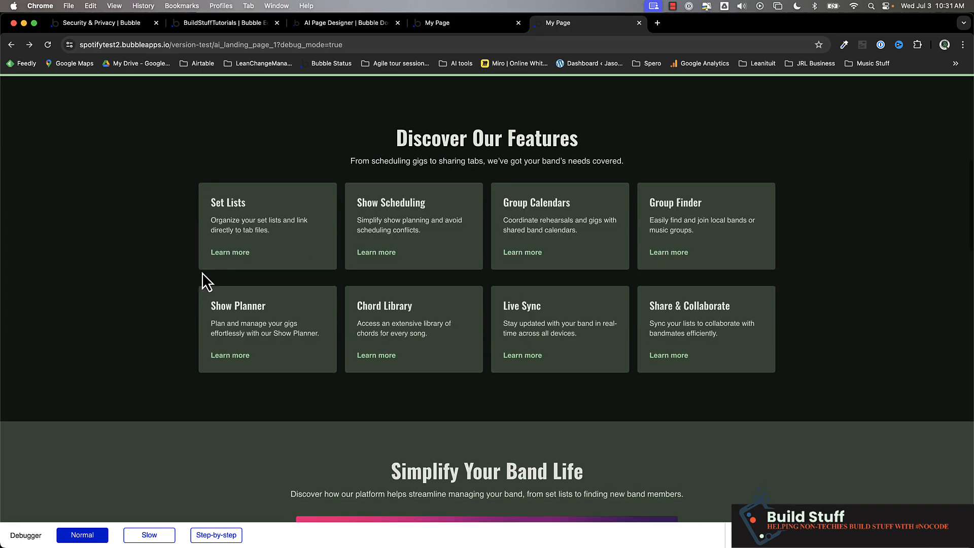
scroll("down", 3)
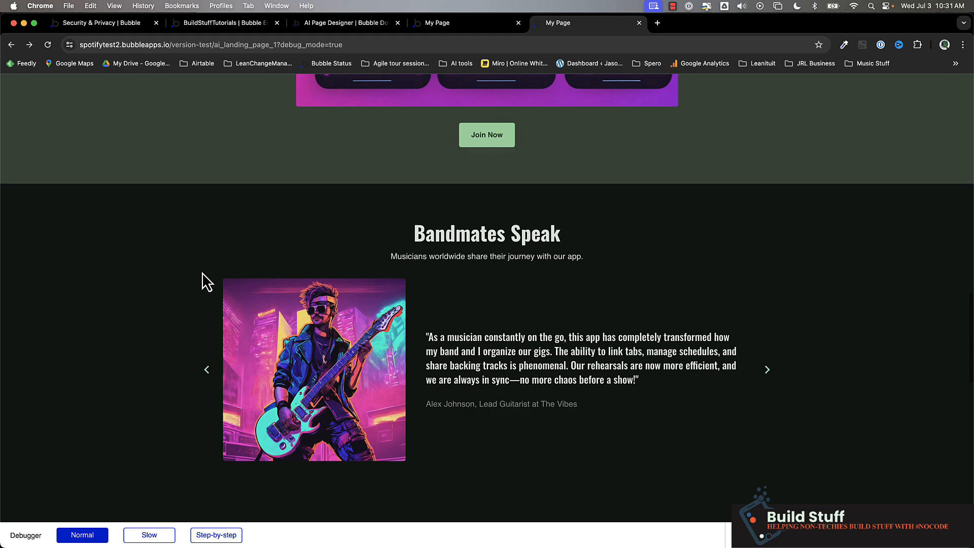
scroll("down", 3)
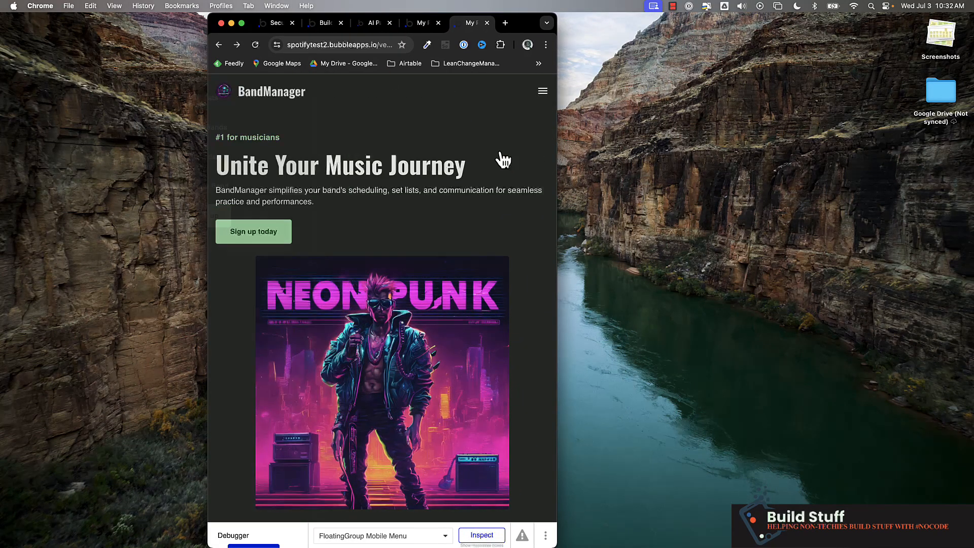
scroll("down", 3)
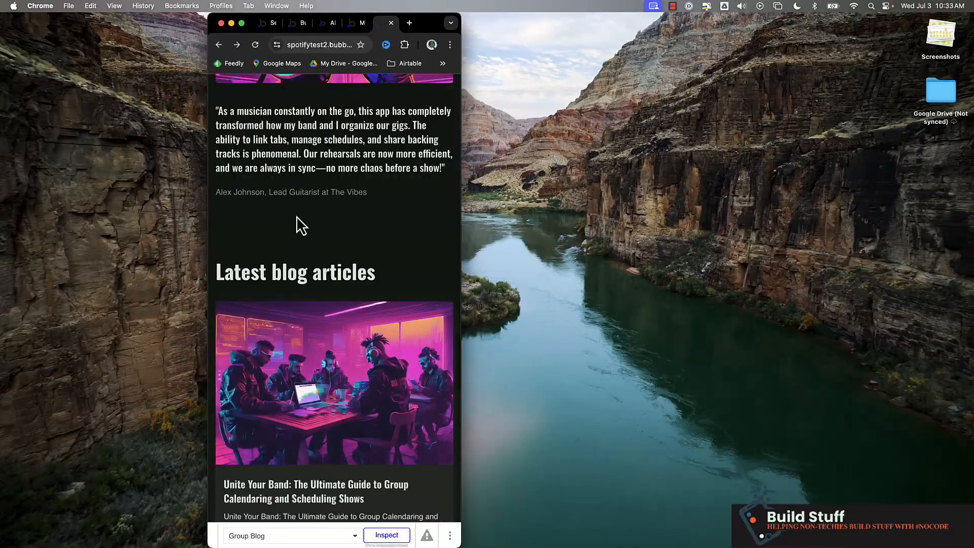
scroll("down", 3)
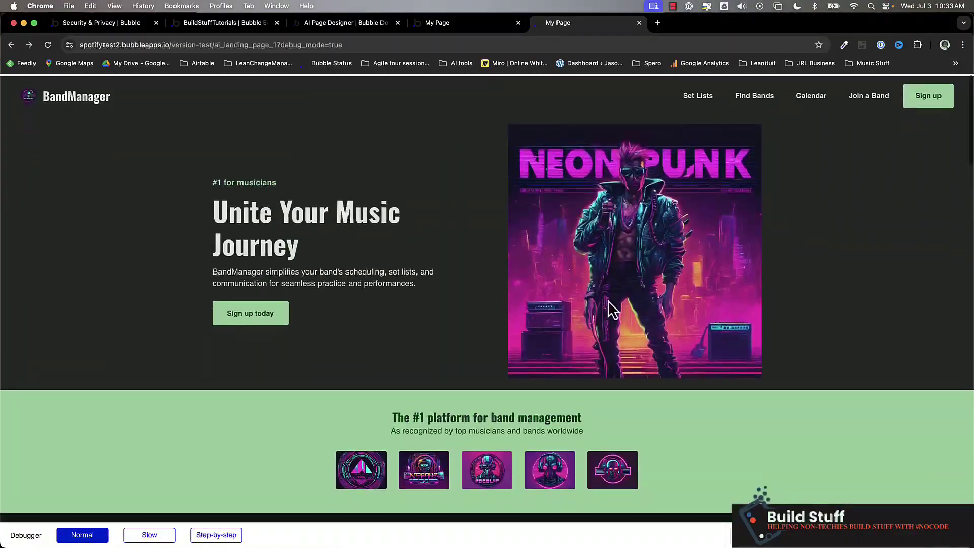
mouse_move(446, 29)
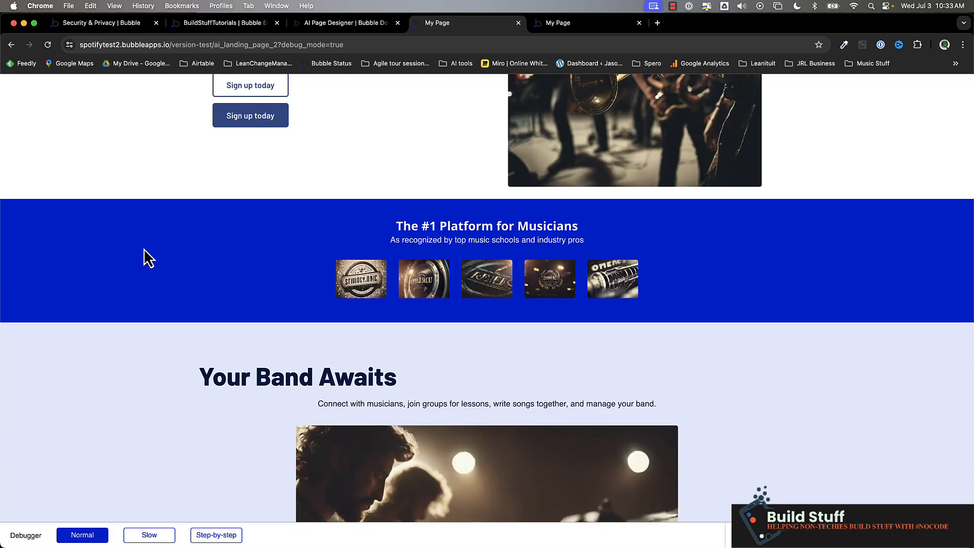
Scroll through the second generated page, BandMate, down to its footer.
scroll("up", 3)
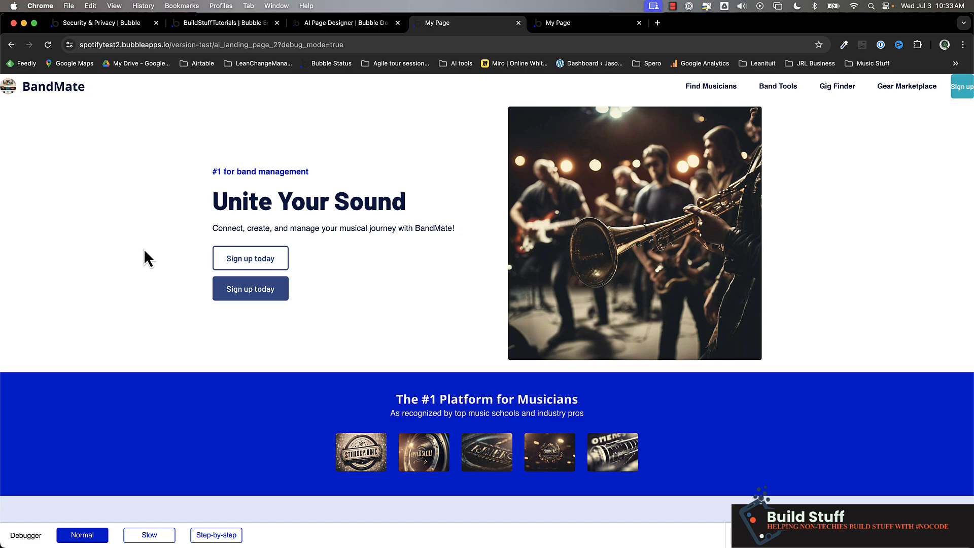
mouse_move(619, 175)
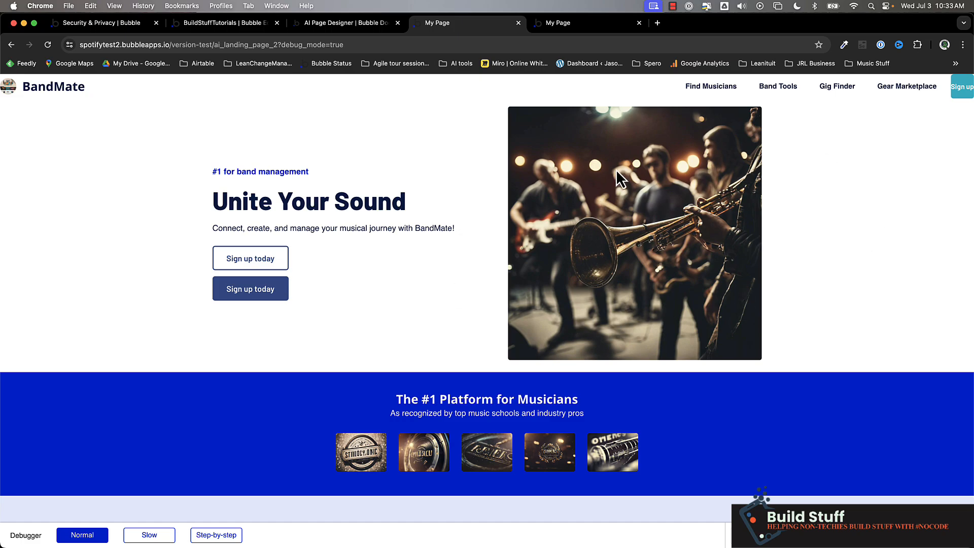
mouse_move(266, 300)
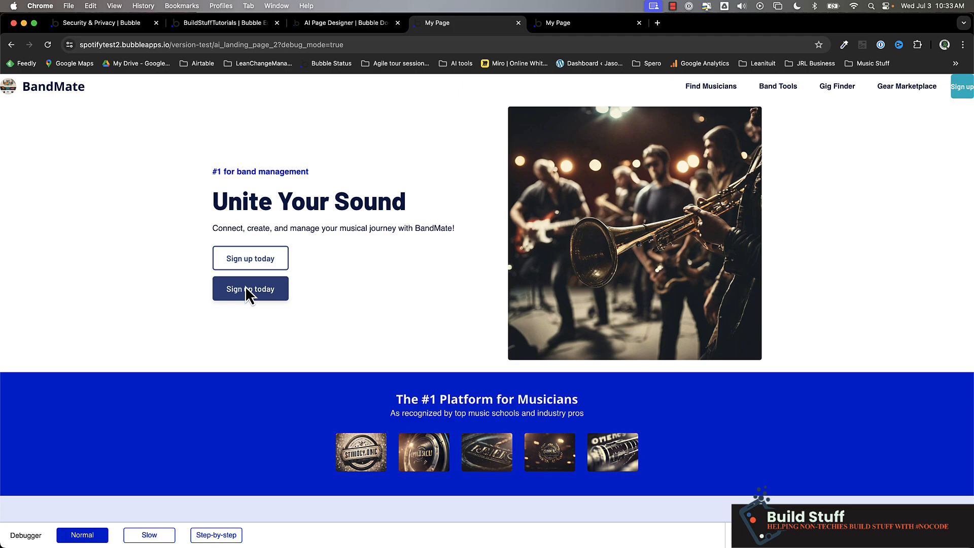
mouse_move(467, 296)
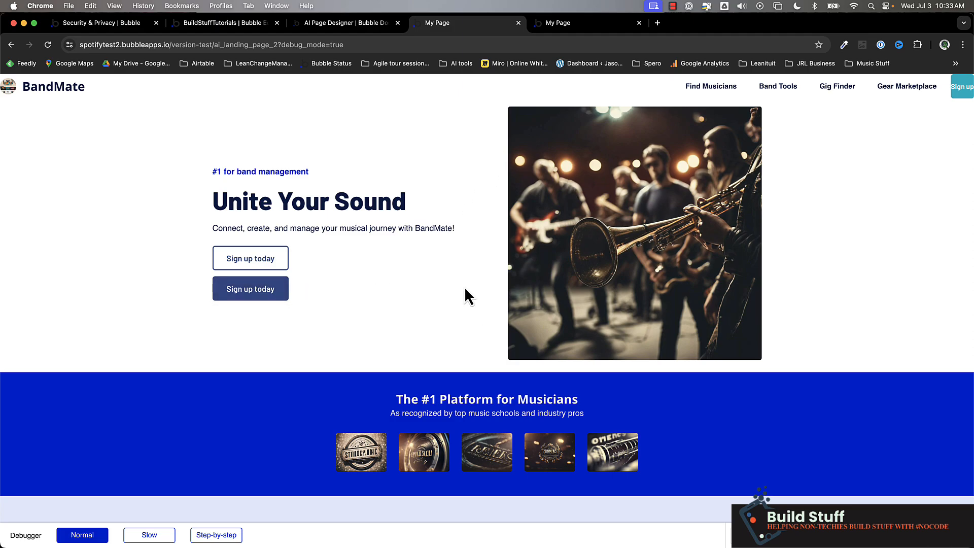
mouse_move(729, 107)
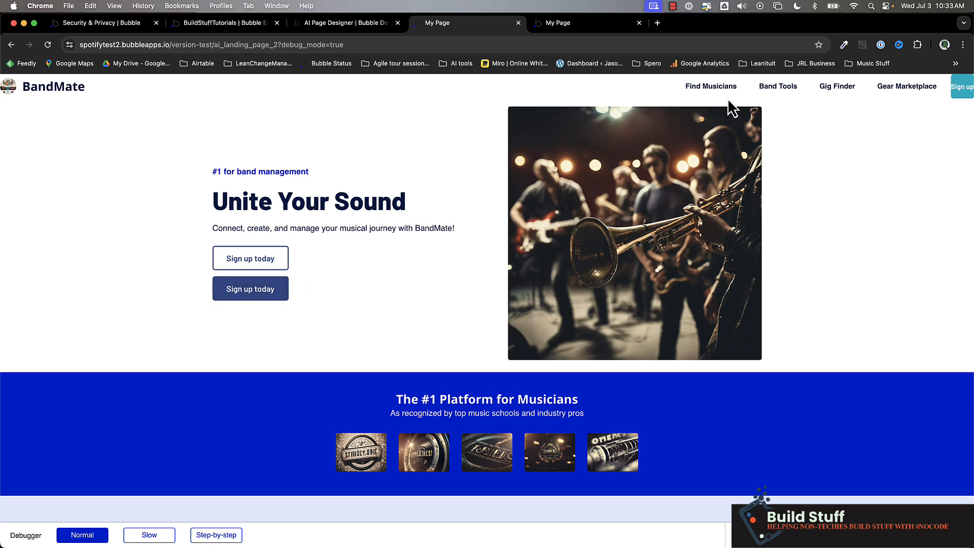
scroll("down", 3)
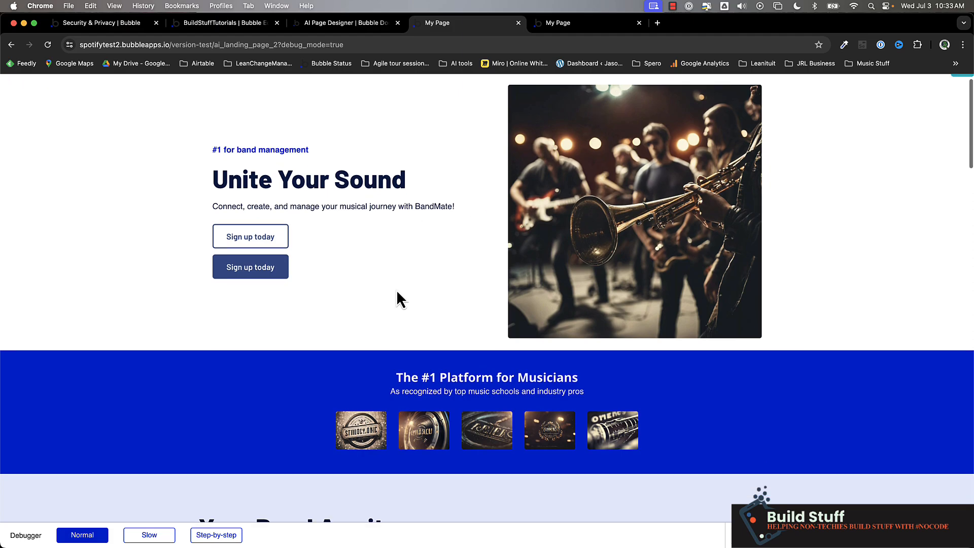
scroll("down", 3)
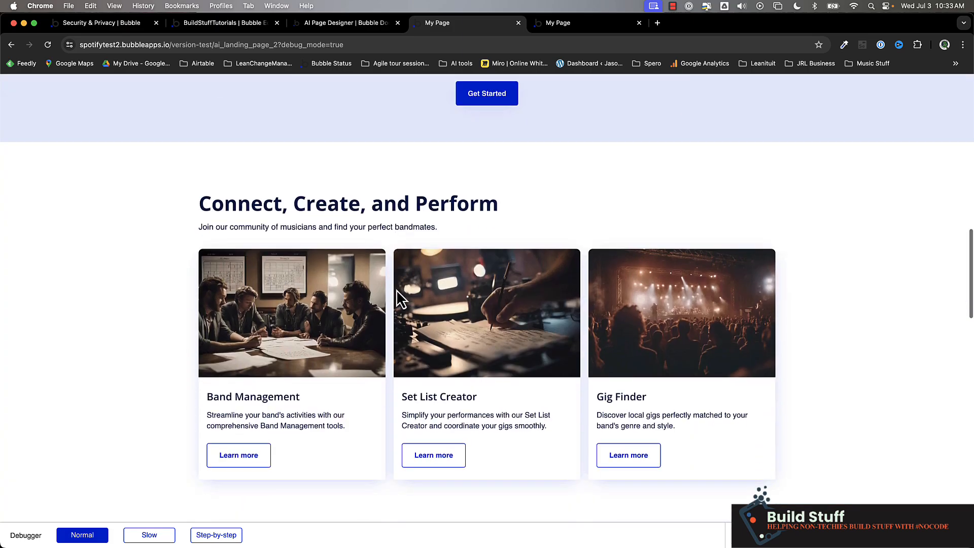
scroll("down", 3)
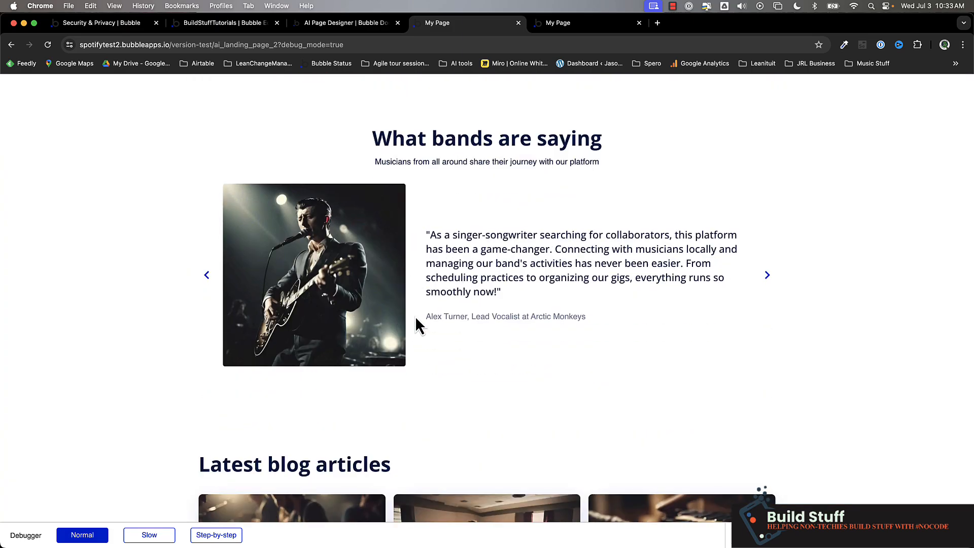
scroll("down", 3)
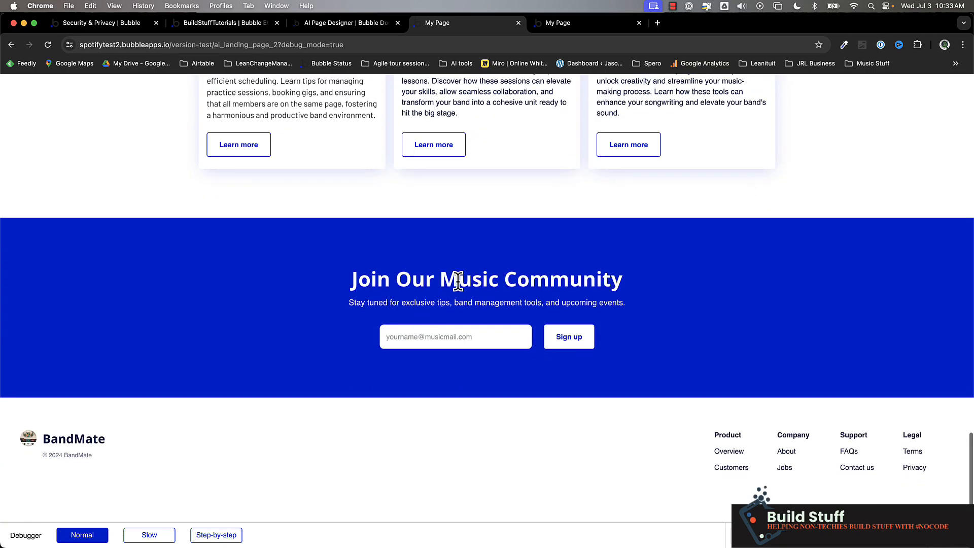
scroll("up", 3)
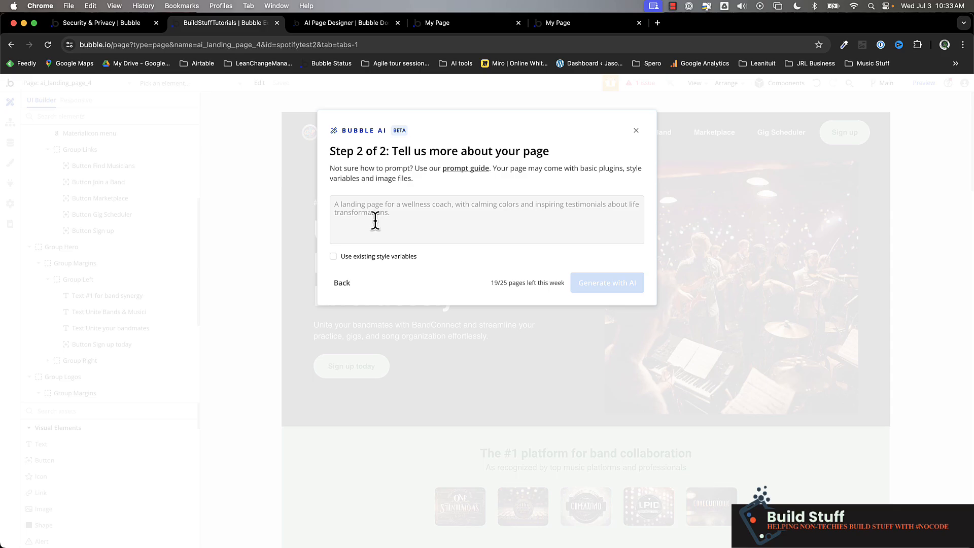
mouse_move(343, 28)
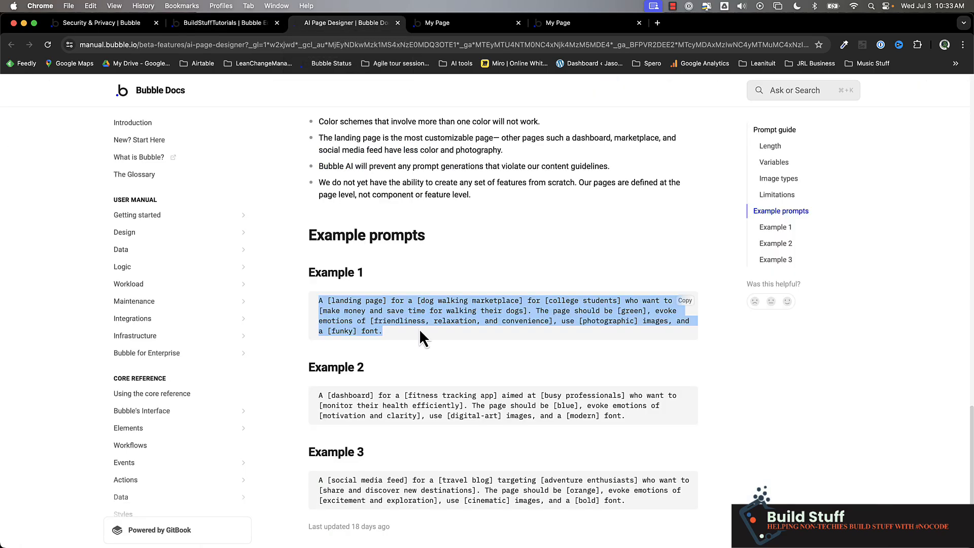
Copy the selected Example 1 prompt from Bubble Docs via the context menu.
right_click(423, 331)
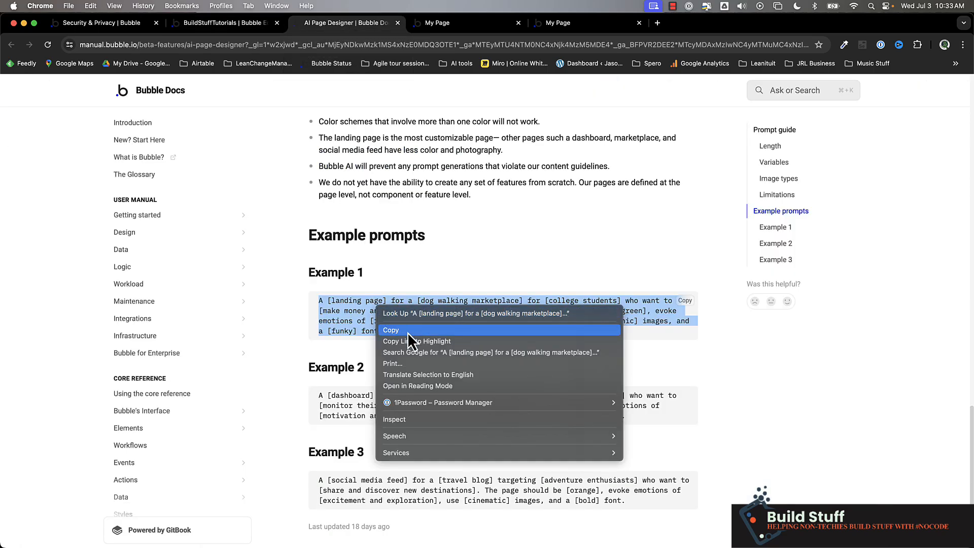
left_click(224, 23)
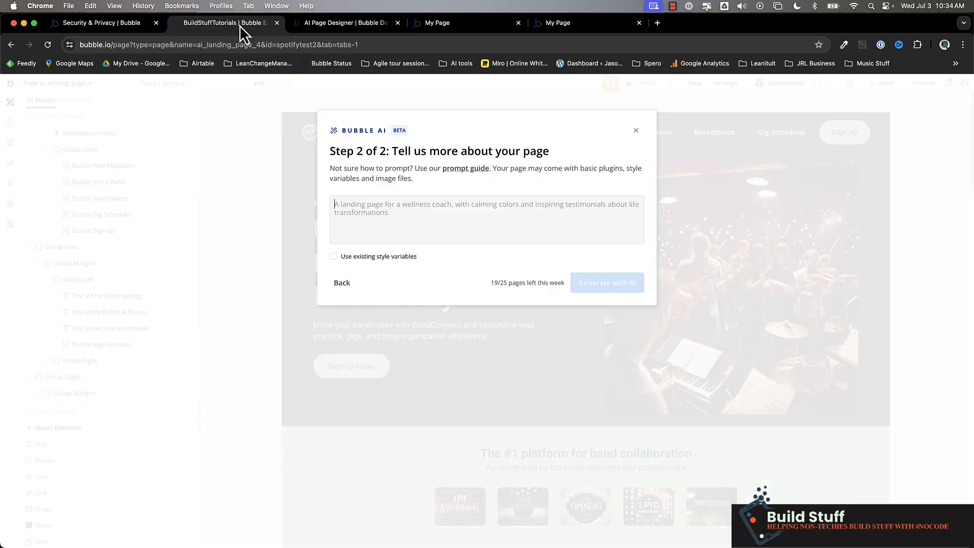
Rewrite the prompt as a musician and band marketplace for finding bands, and generate it with AI.
type("A [landing page] for a [dog walking marketplace] for [college students] who want to [make money and save time for walking their dogs]. The page should be [green], evoke emotions of [friendliness, relaxation, and convenience], use [photographic] images, and a [funky] font.")
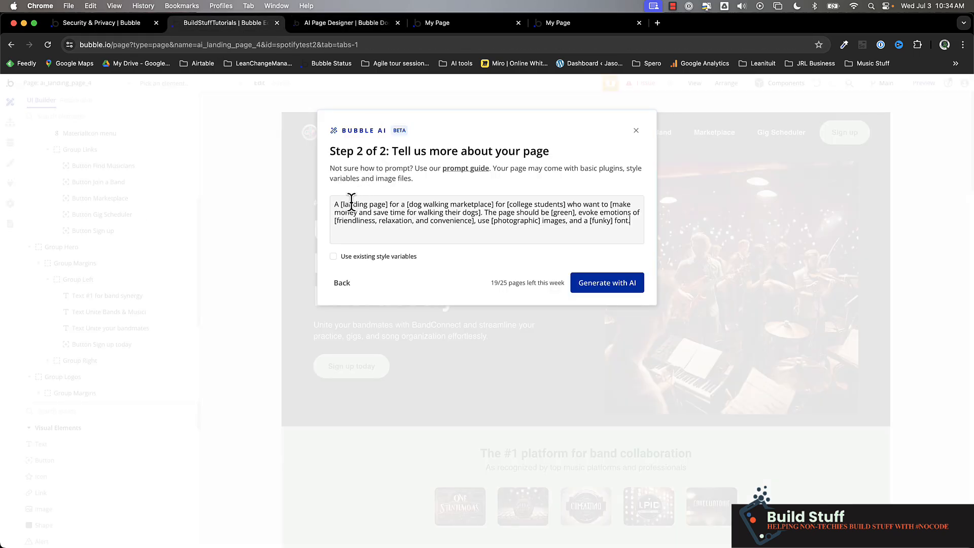
type("A landing page for a musician and band marketplace for musicians who want to find bands, find help with songwriting, manage their bands set lists, and practice time who want to make it easier to manage their band. The page should be blue, evoke emotions of inspiration, and aspiration, use photographic images, and a funky font.")
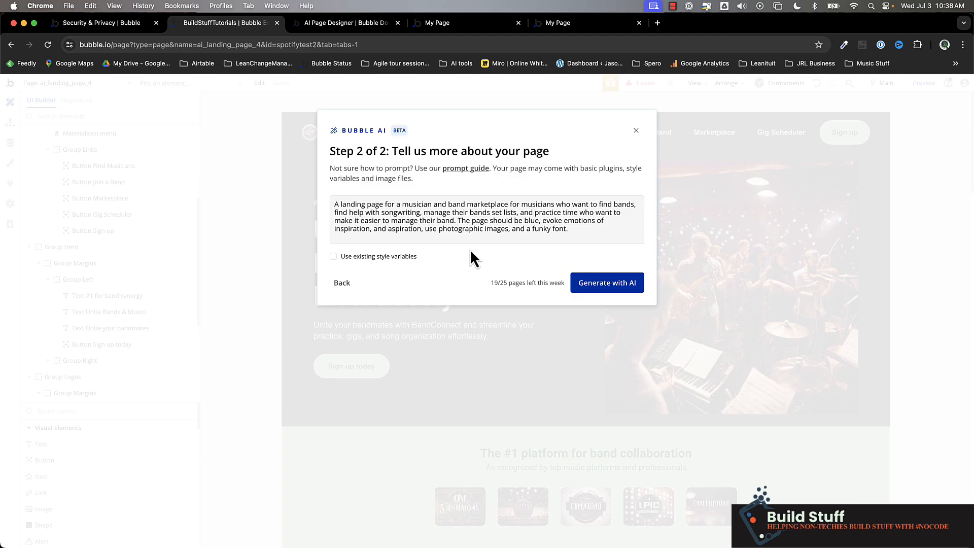
mouse_move(398, 289)
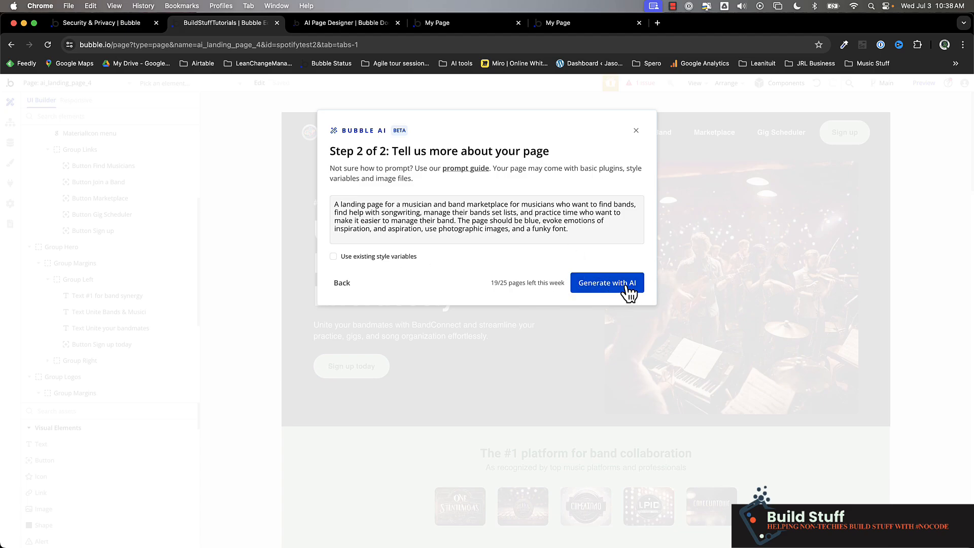
left_click(607, 282)
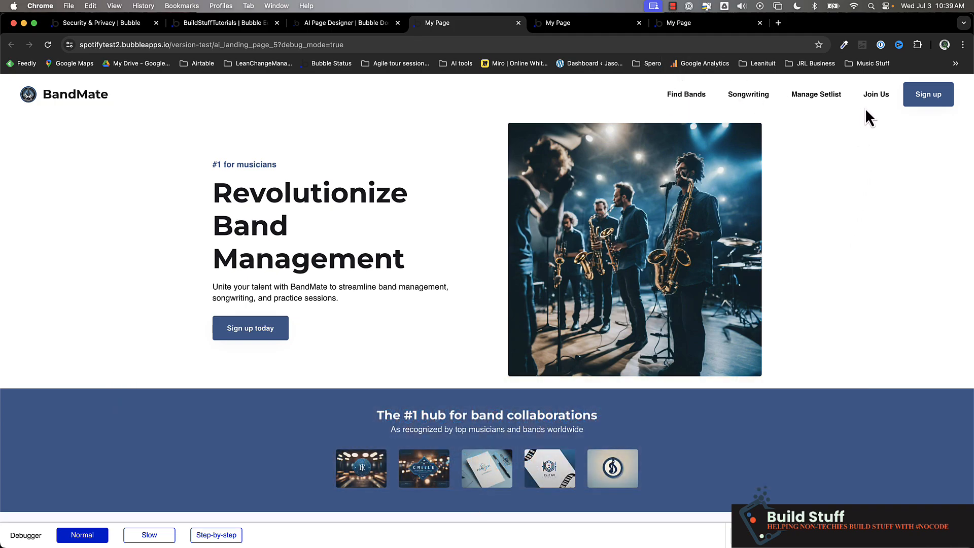
mouse_move(190, 200)
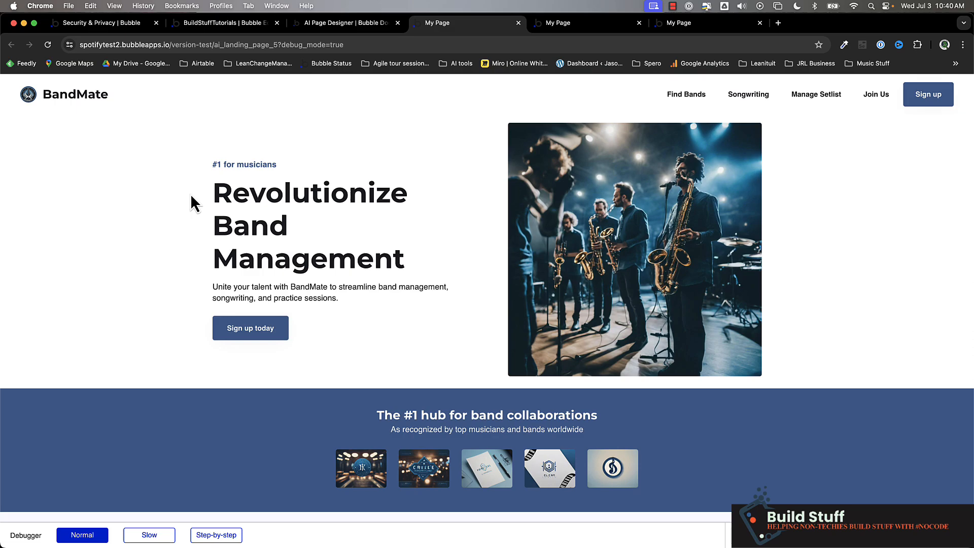
mouse_move(532, 69)
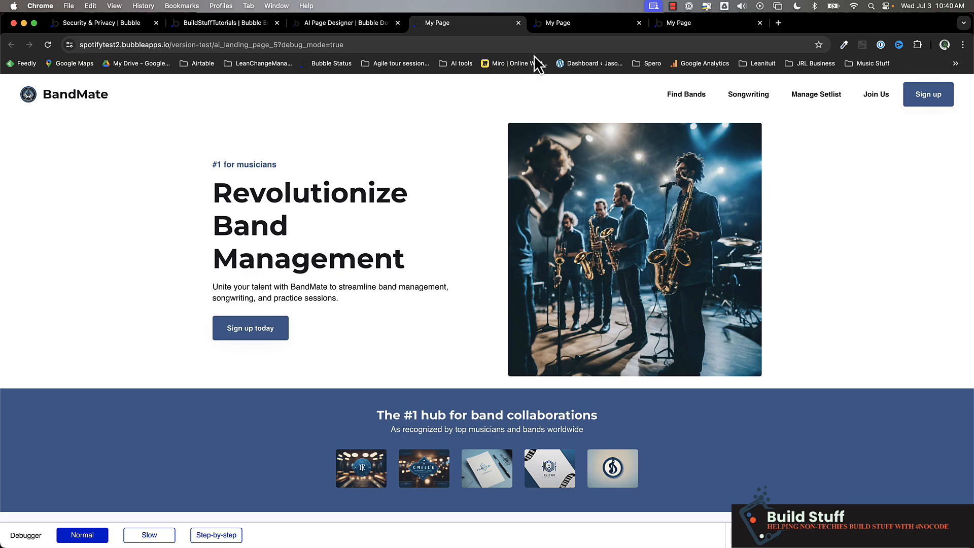
Review the earlier BandManager preview's features, then return to the BandMate editor.
left_click(579, 22)
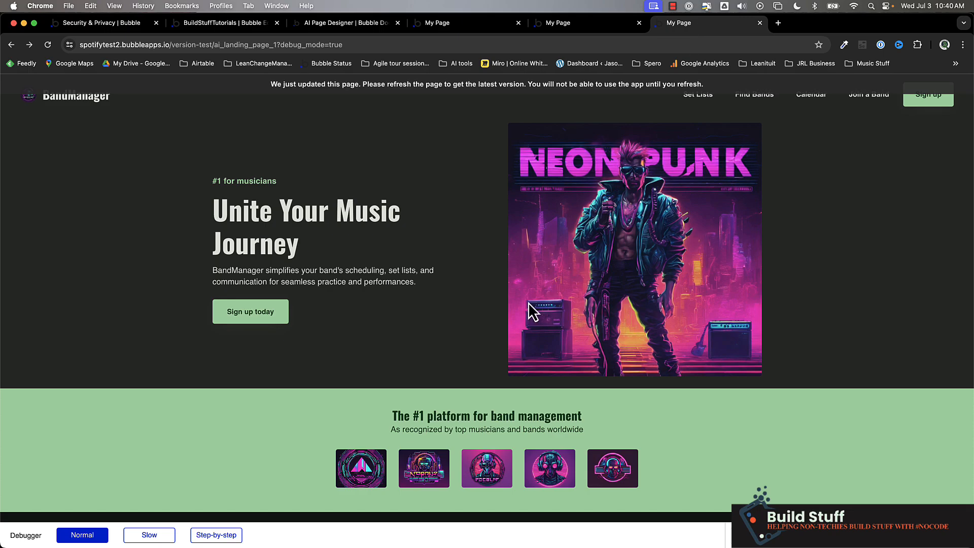
mouse_move(249, 311)
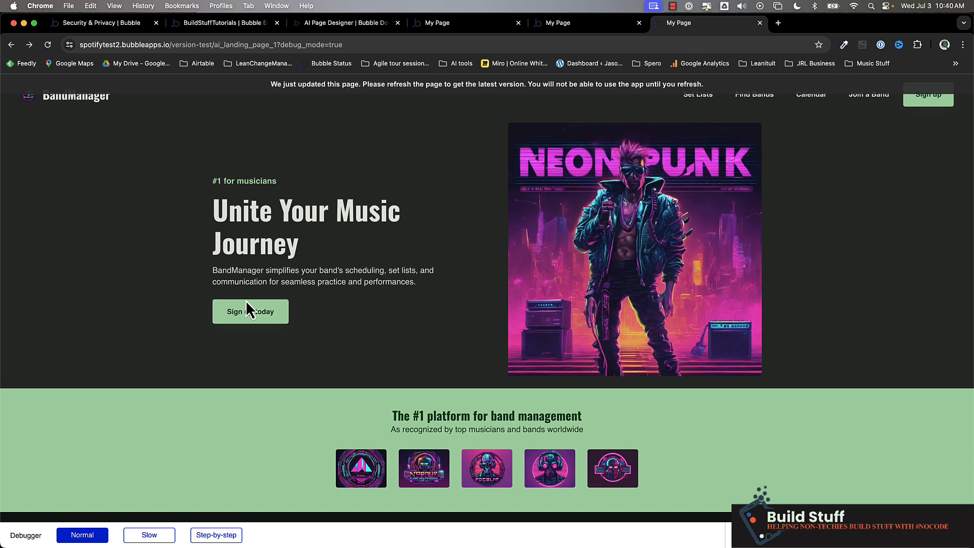
mouse_move(479, 299)
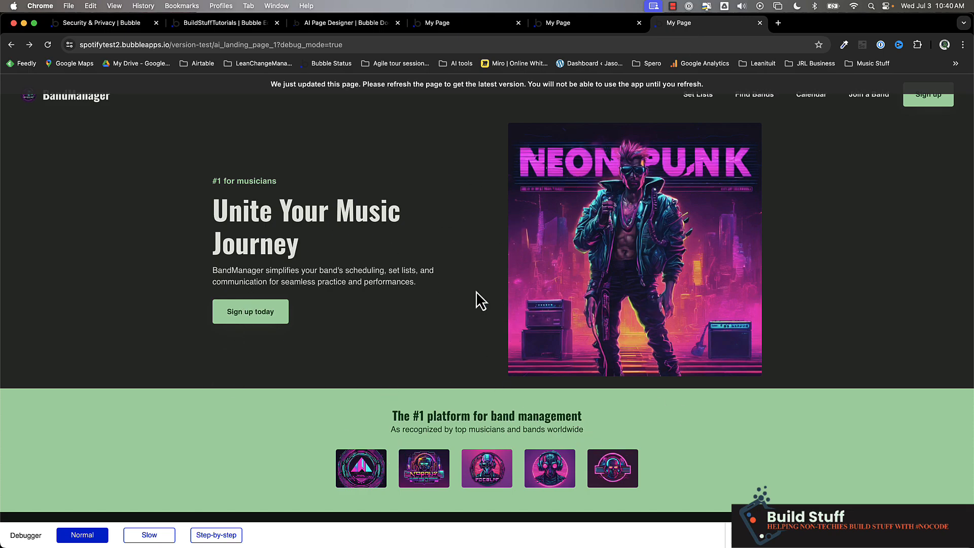
mouse_move(769, 220)
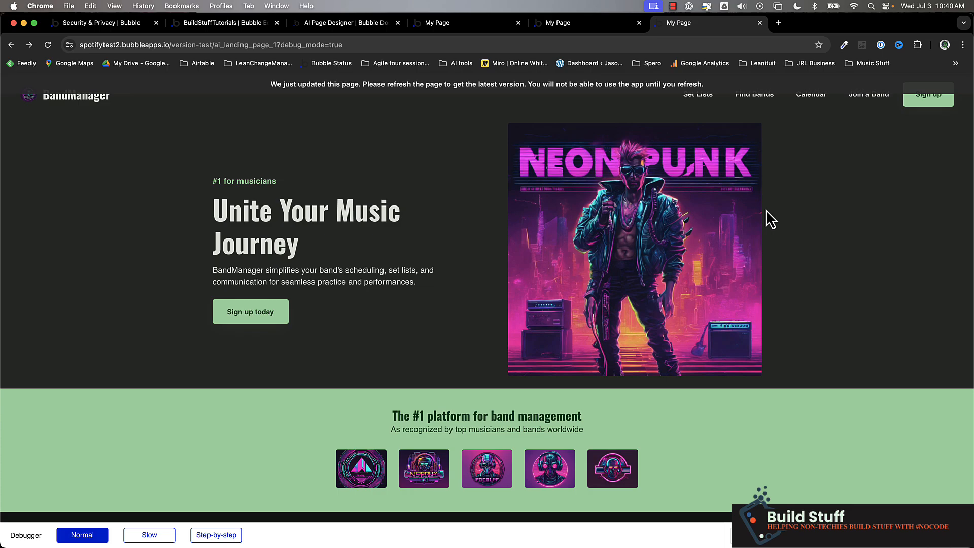
scroll("down", 3)
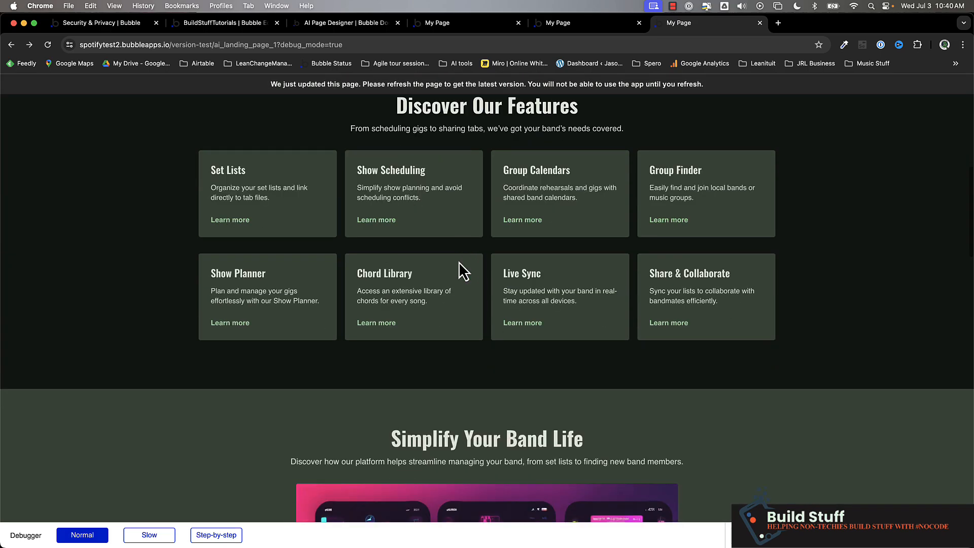
scroll("down", 3)
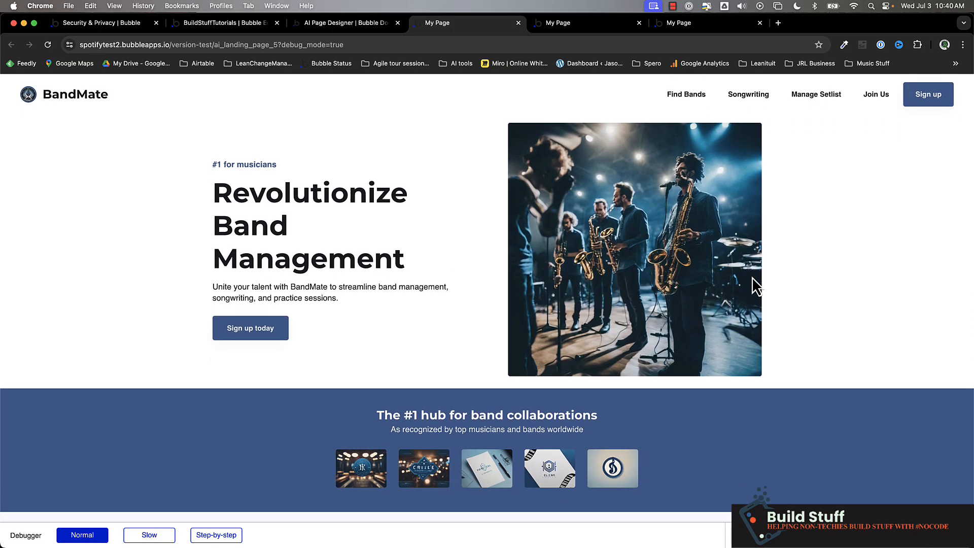
left_click(223, 22)
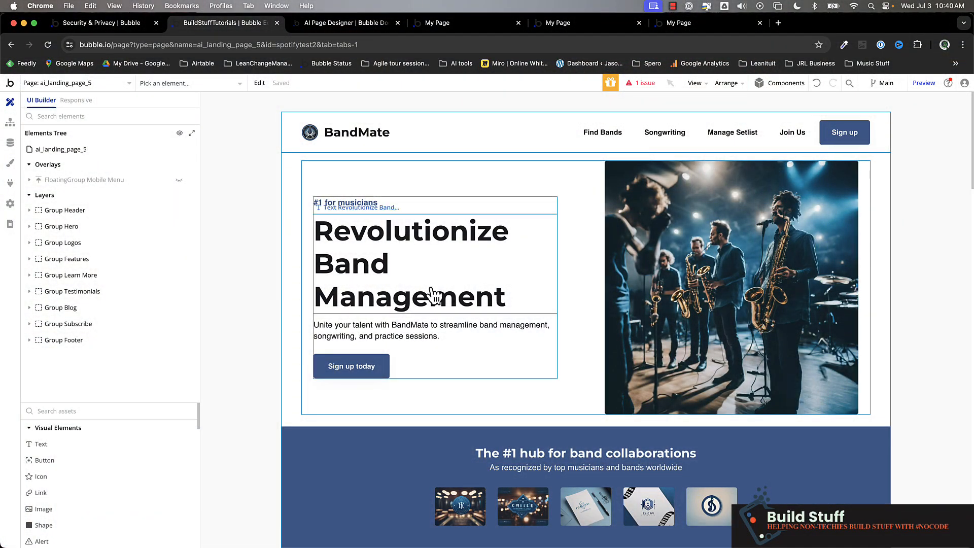
Generate another Landing Page with AI from the life coach description.
left_click(76, 83)
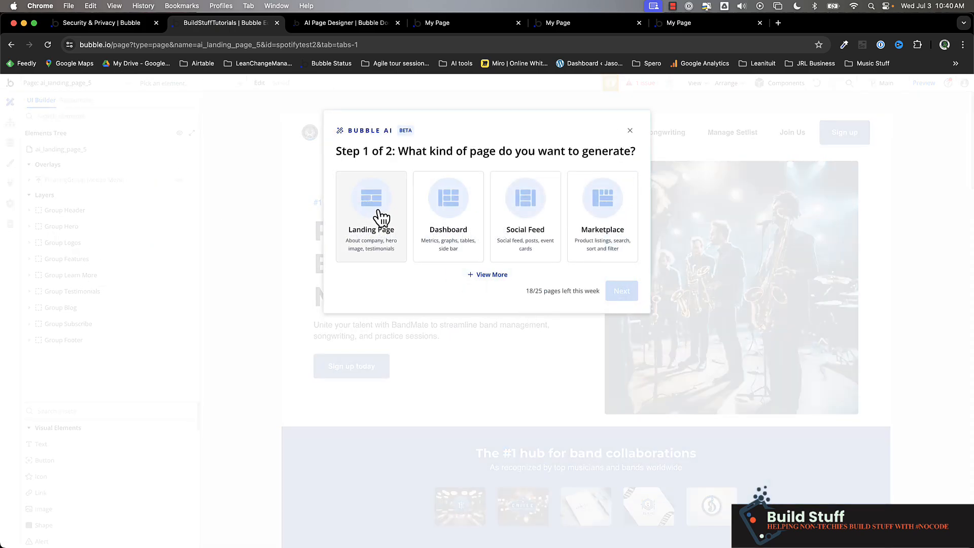
left_click(492, 274)
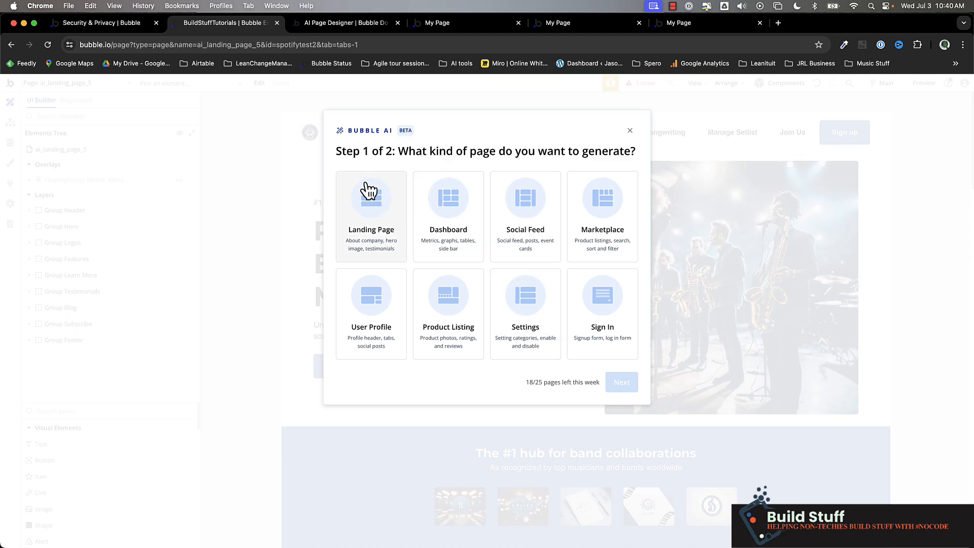
left_click(371, 199)
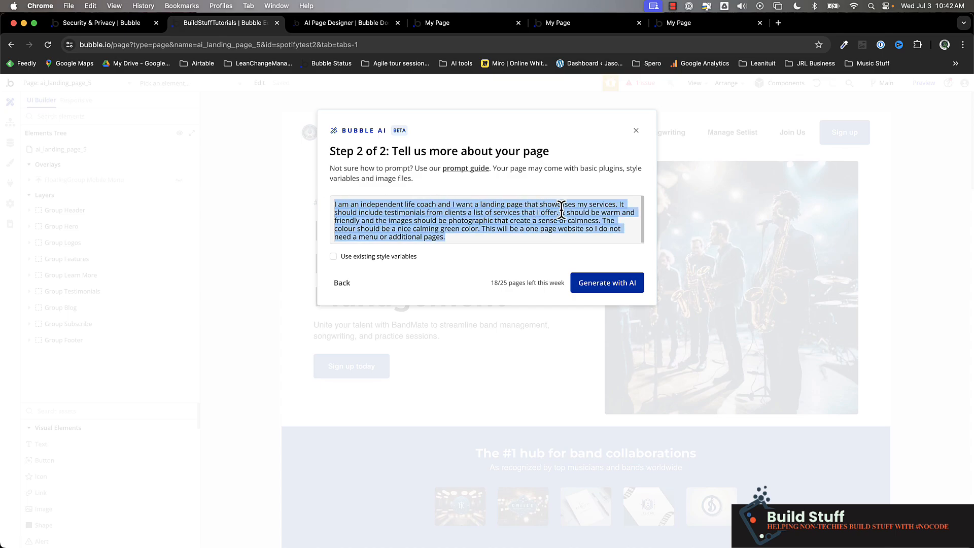
mouse_move(321, 223)
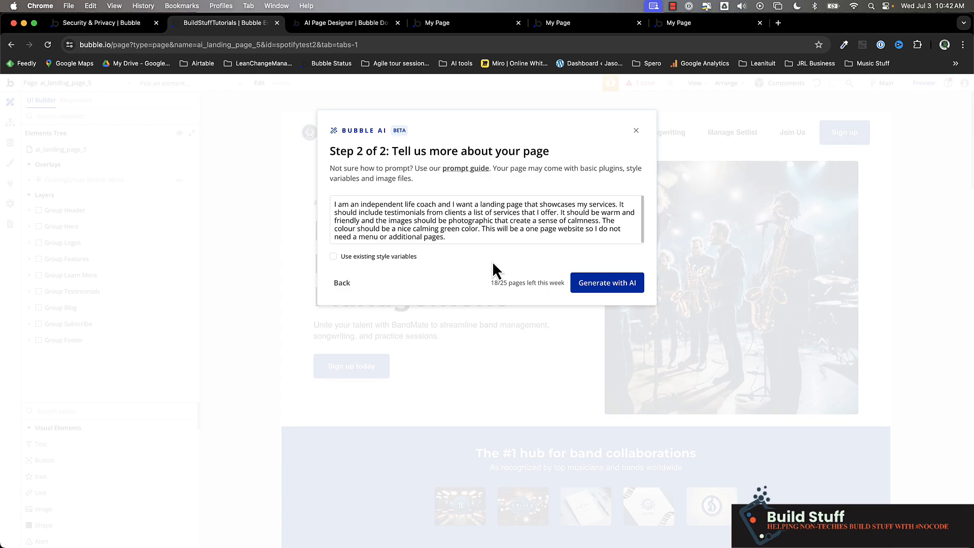
mouse_move(619, 289)
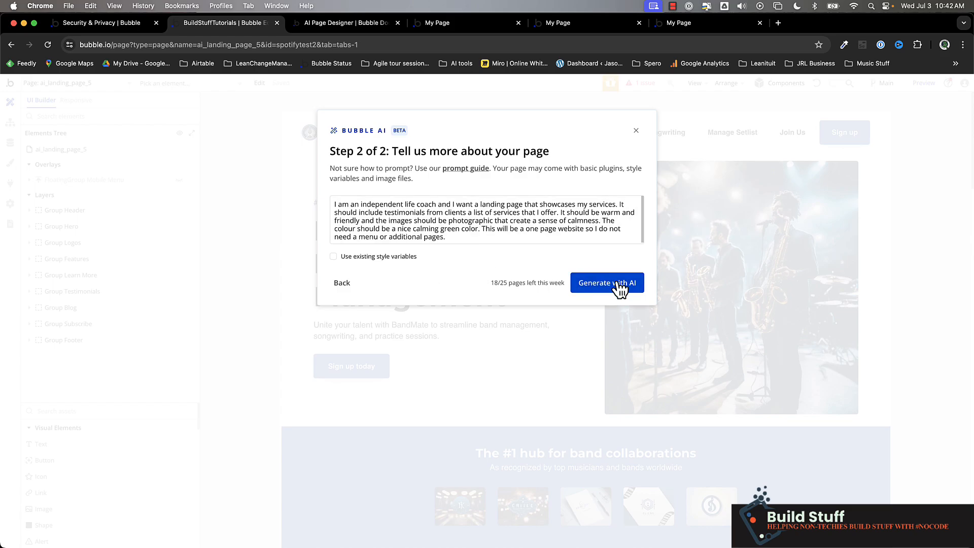
left_click(607, 282)
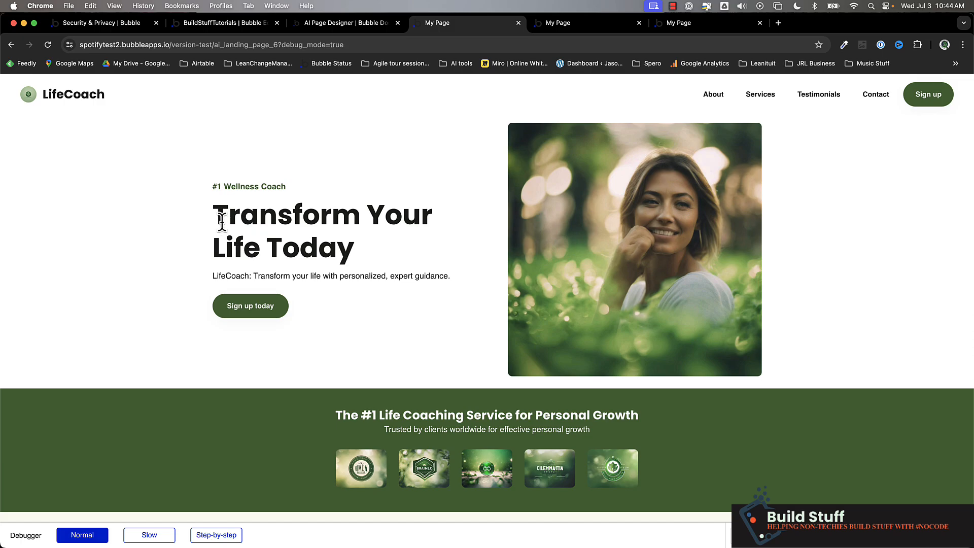
Look over the LifeCoach hero headline and tagline and the banner below it.
double_click(249, 186)
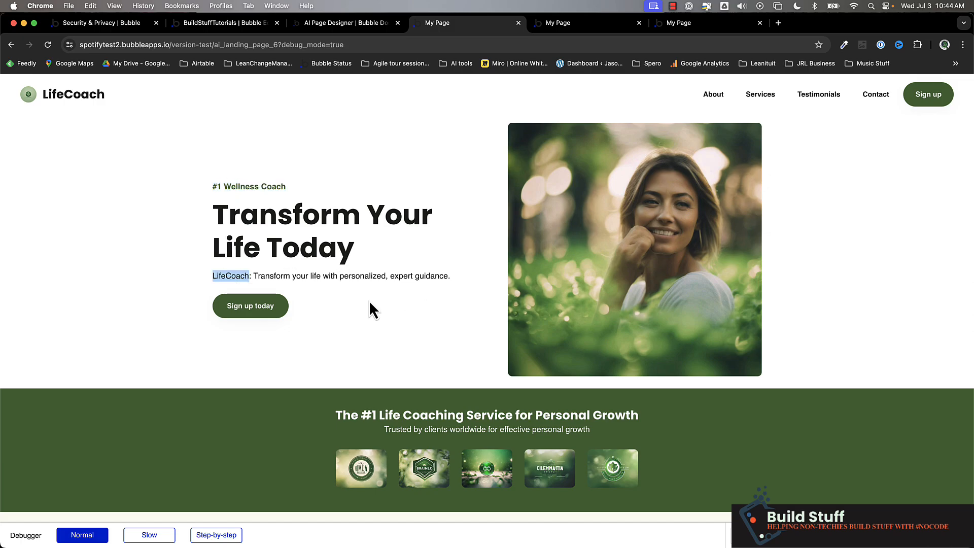
scroll("down", 3)
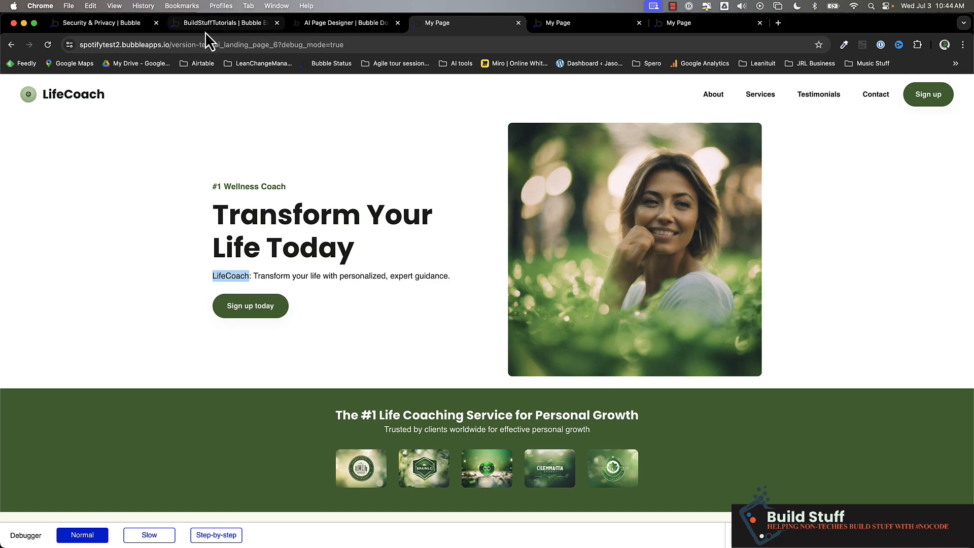
mouse_move(210, 34)
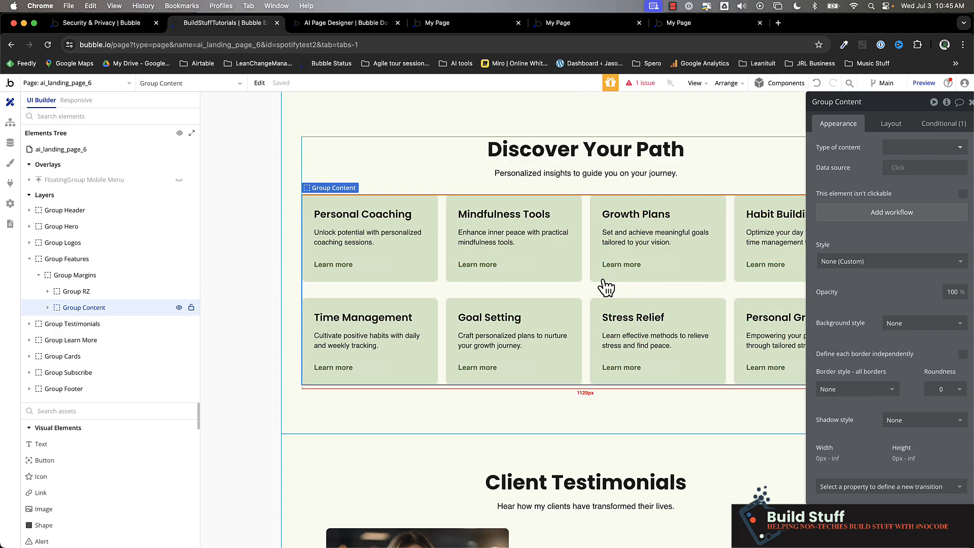
Bring up the context menu on the Group Content element inside Group Features.
right_click(606, 287)
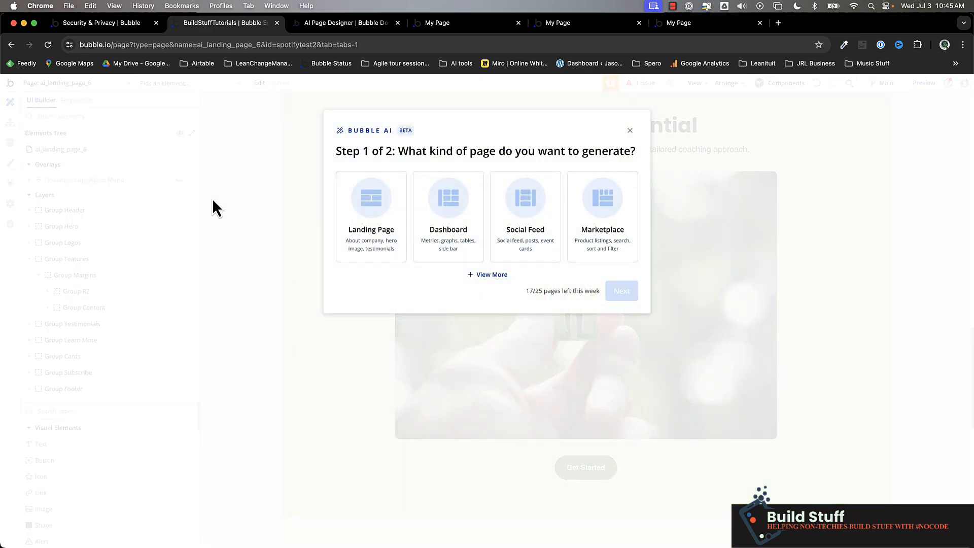
left_click(487, 274)
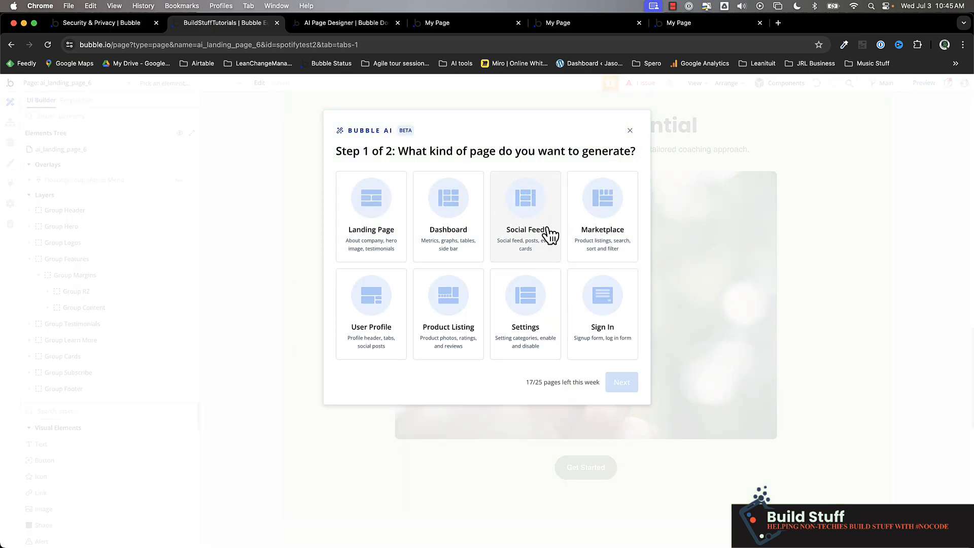
mouse_move(532, 209)
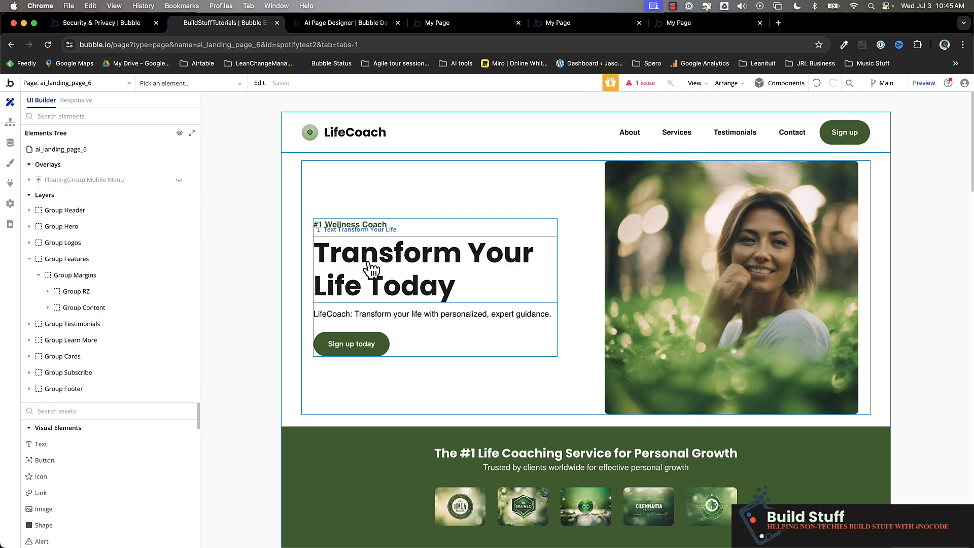
Inspect the hero headline's text style options and the Group Logos banner properties.
left_click(386, 269)
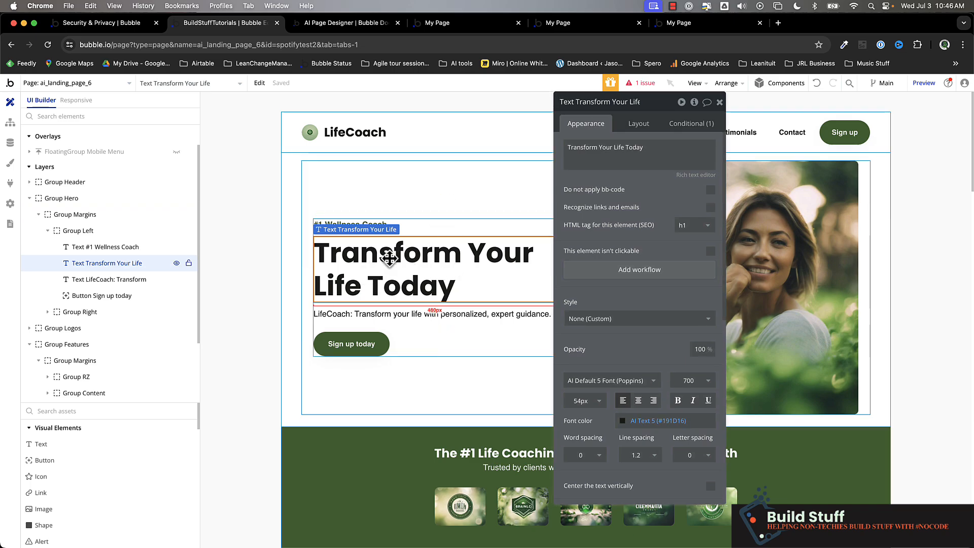
left_click(640, 319)
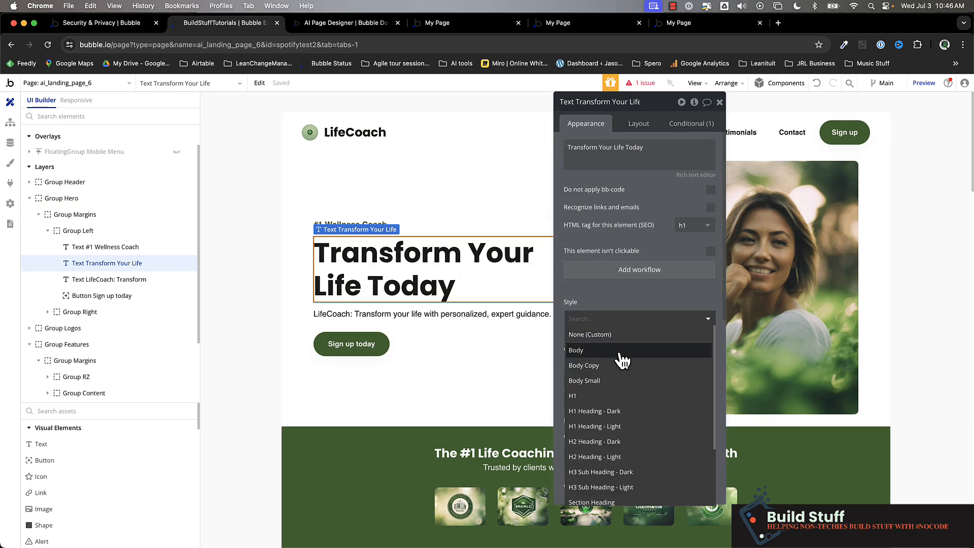
left_click(589, 334)
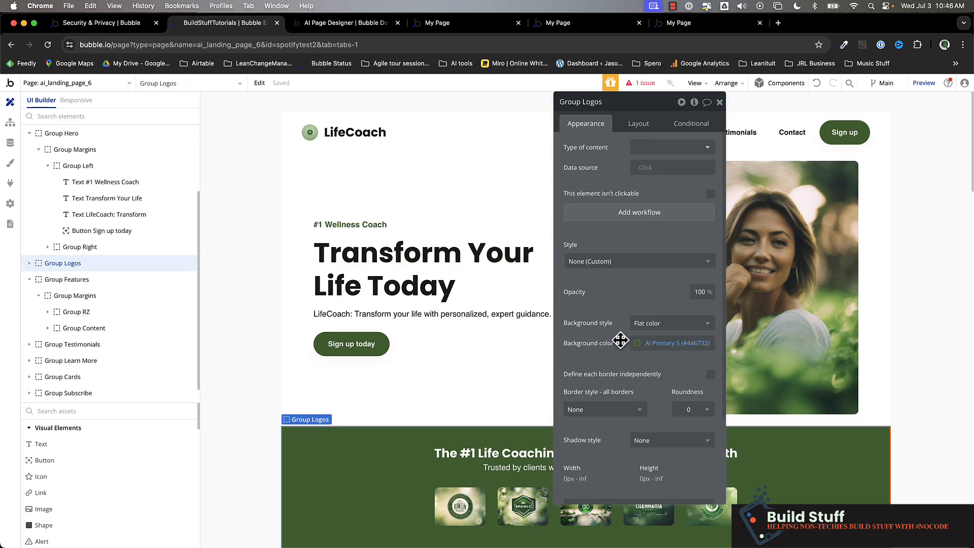
mouse_move(759, 223)
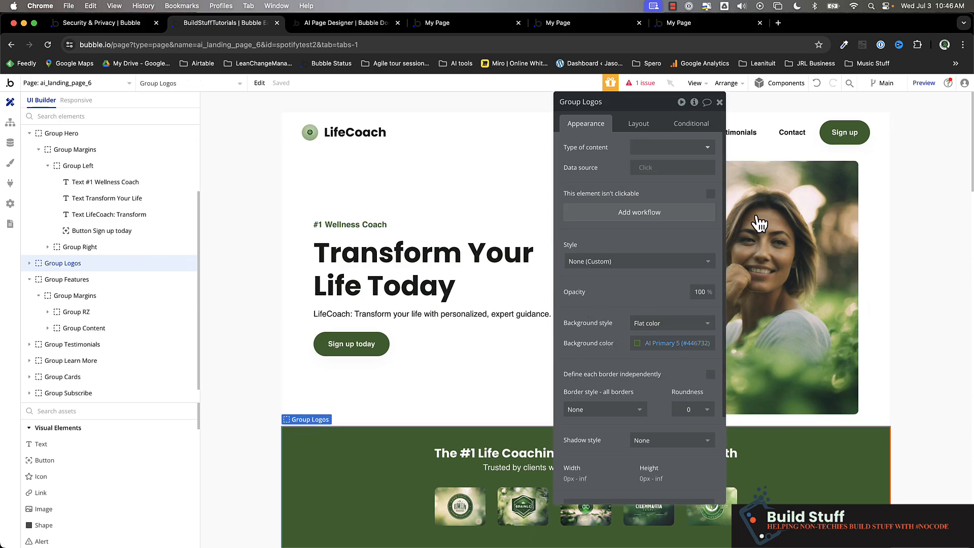
Review the Contact nav button's styling: Lora font, 14px, fully rounded corners.
left_click(792, 132)
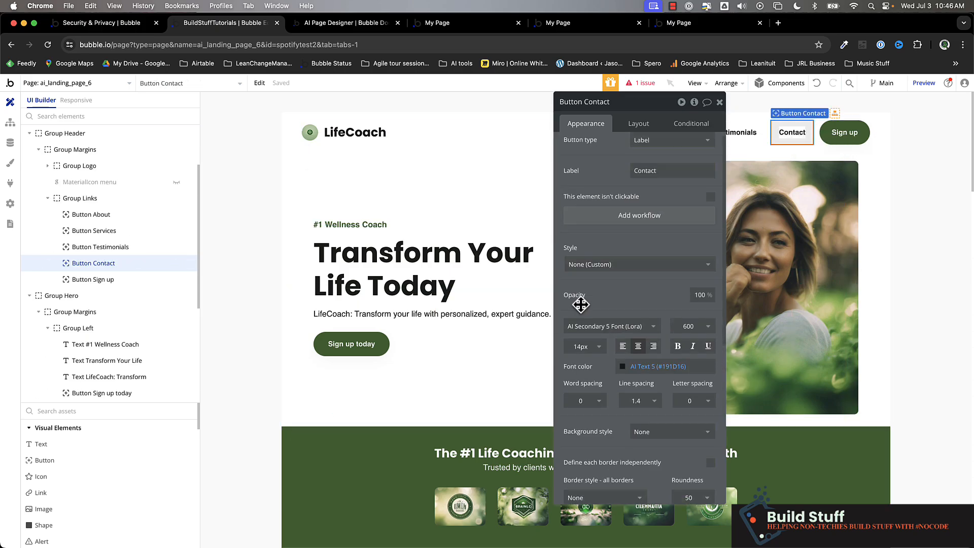
scroll("down", 3)
type("V")
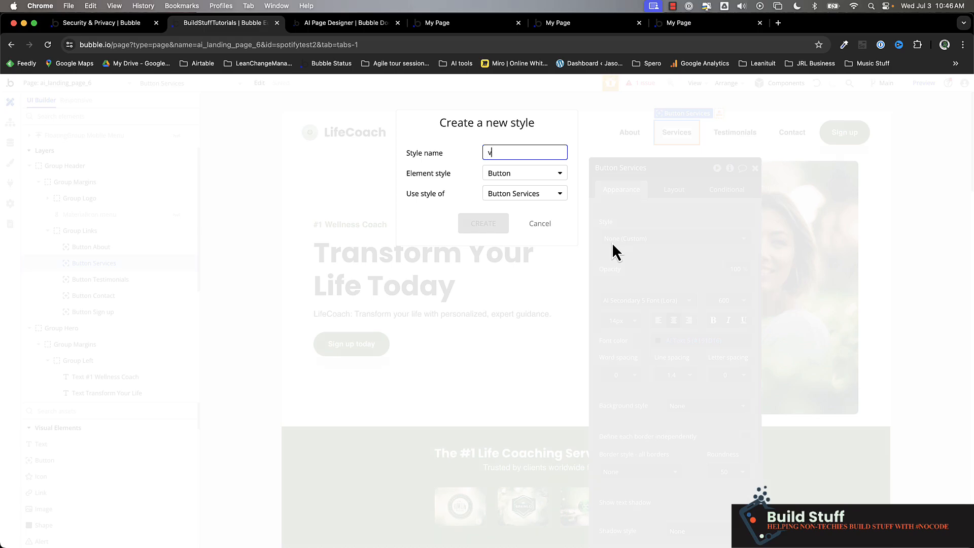
Create the new style named 'v3- nav buttons' from the nav button.
type("3- nav buttons")
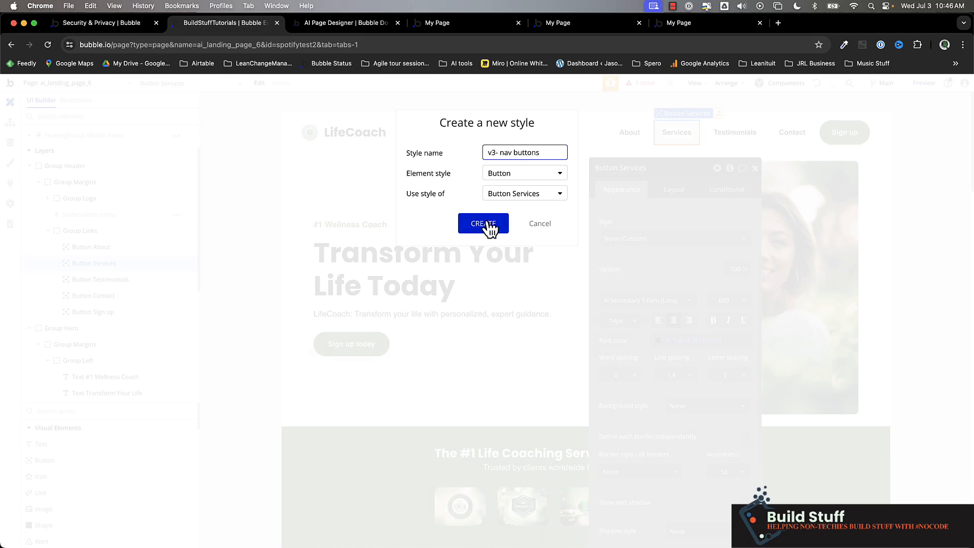
left_click(483, 223)
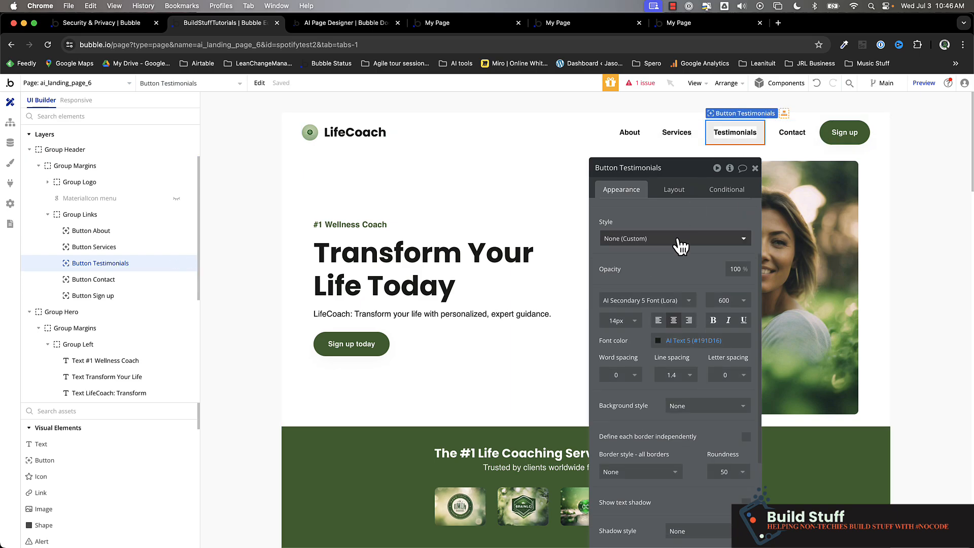
Assign the V3- Nav Buttons style to the Contact button in the header.
left_click(675, 239)
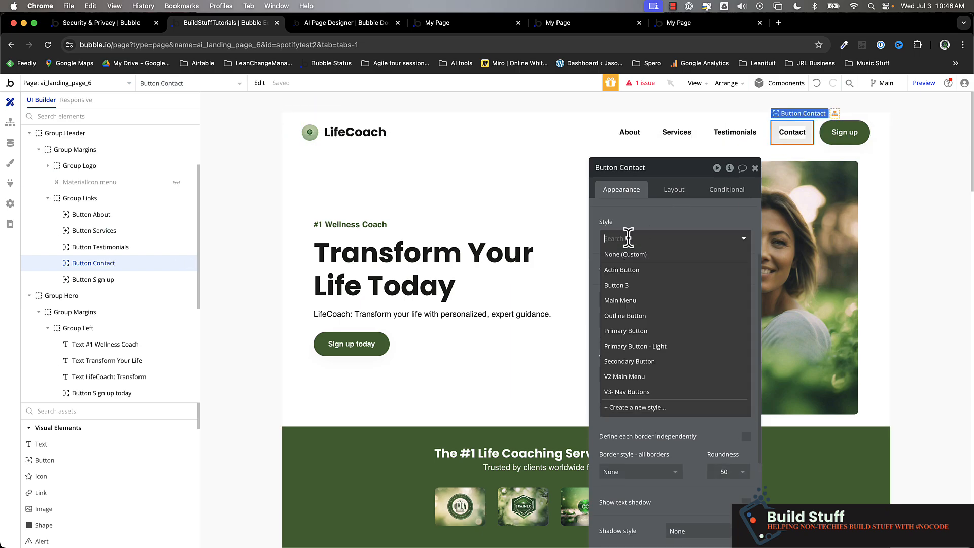
left_click(627, 392)
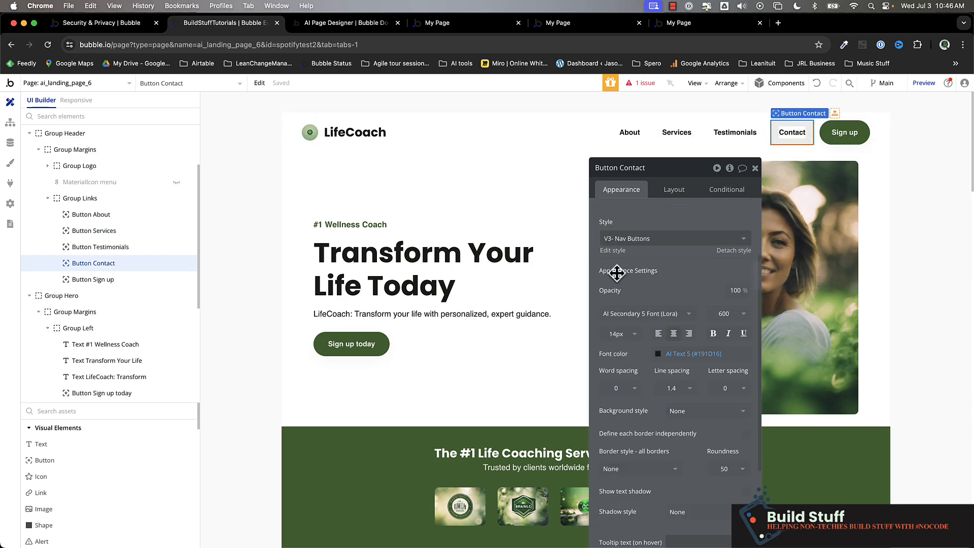
left_click(630, 132)
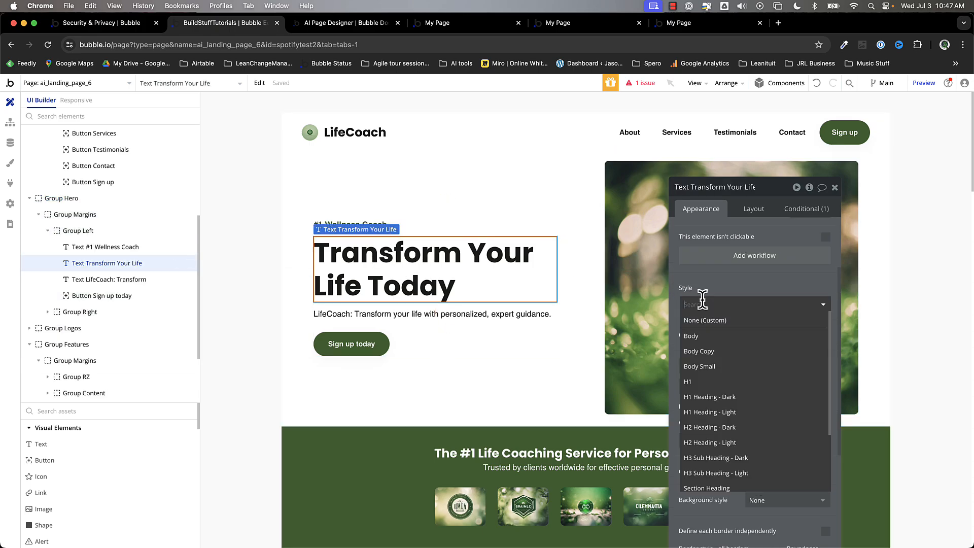
type("h1")
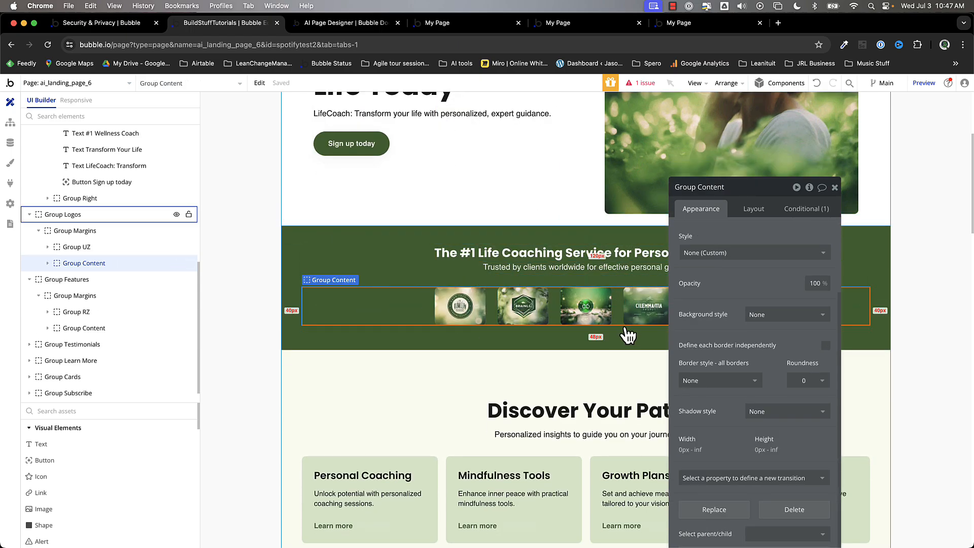
scroll("down", 3)
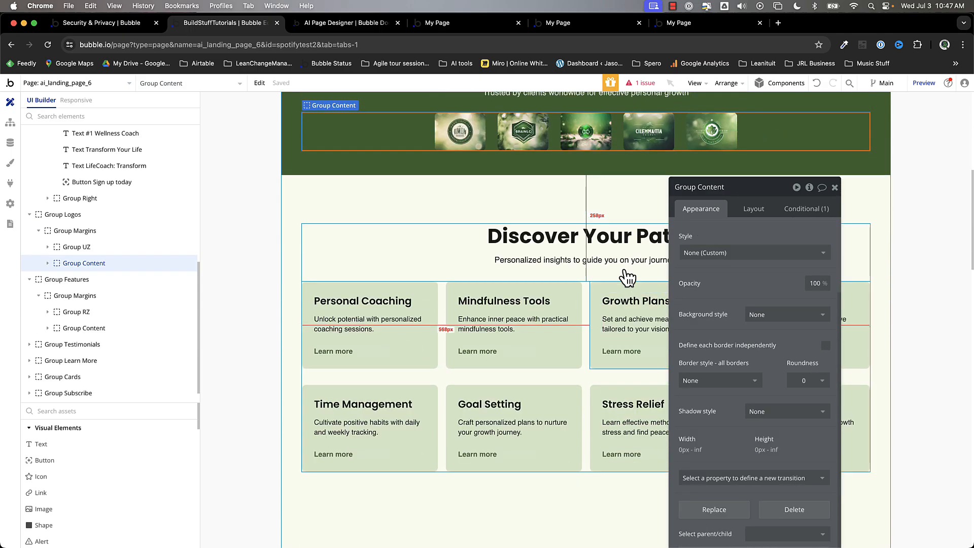
scroll("down", 3)
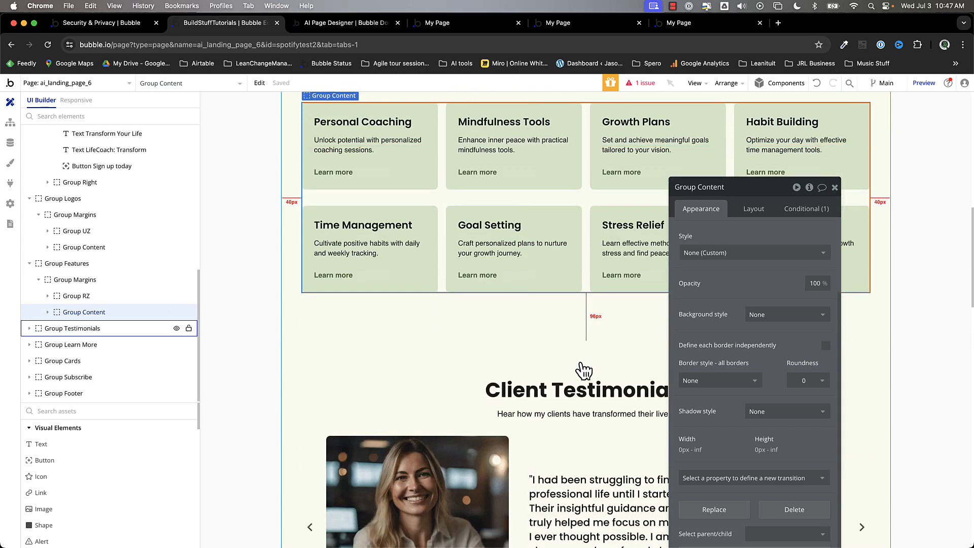
scroll("down", 3)
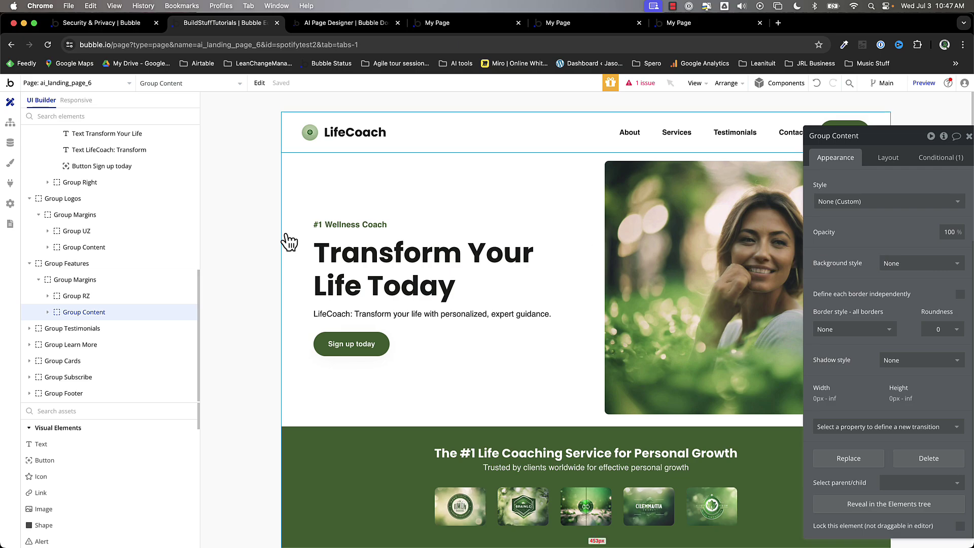
left_click(10, 123)
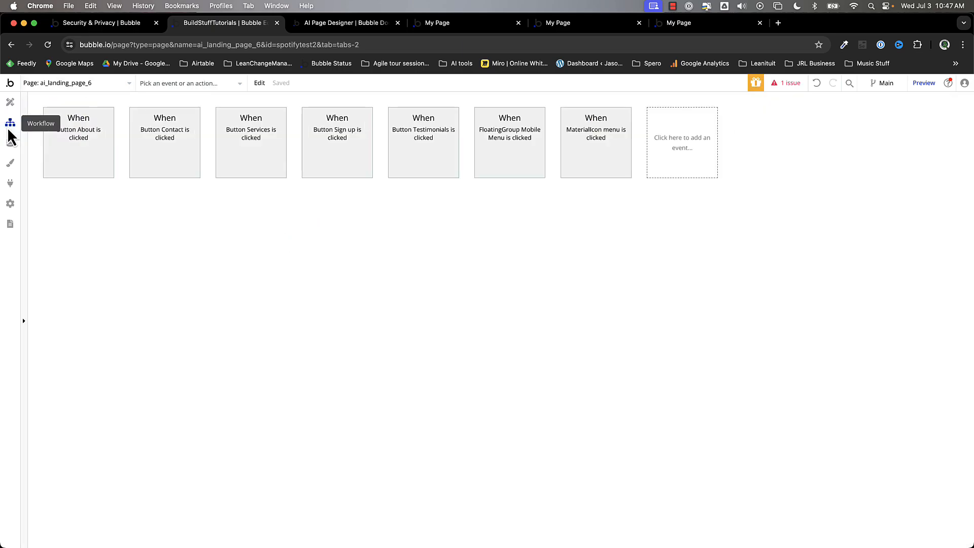
left_click(10, 145)
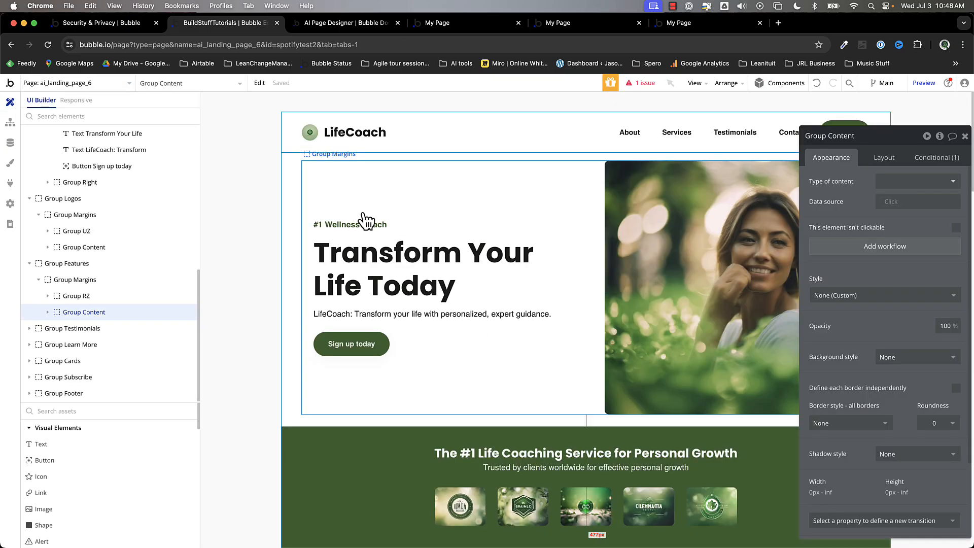
left_click(394, 261)
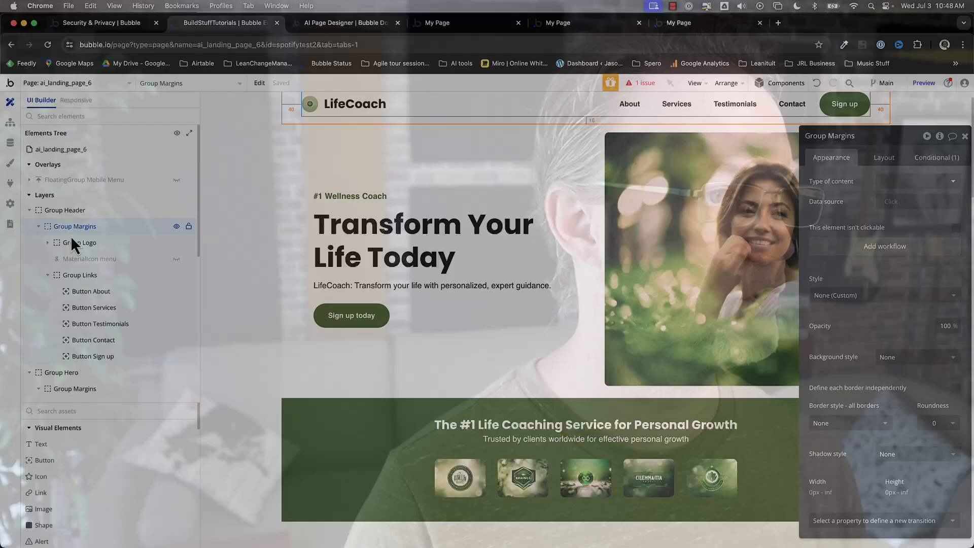
Inspect the header's Group Logo, Button About and hamburger menu icon in the Elements Tree.
left_click(79, 243)
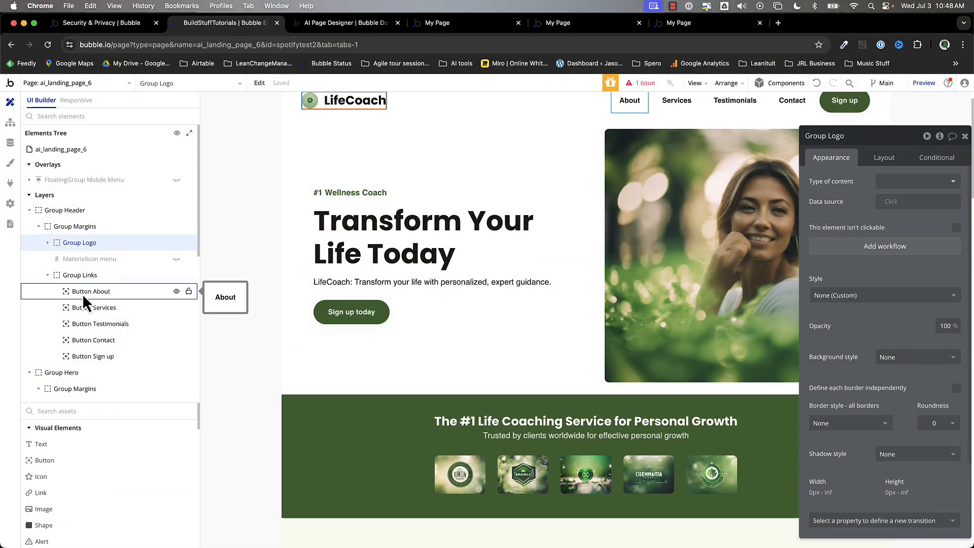
left_click(92, 292)
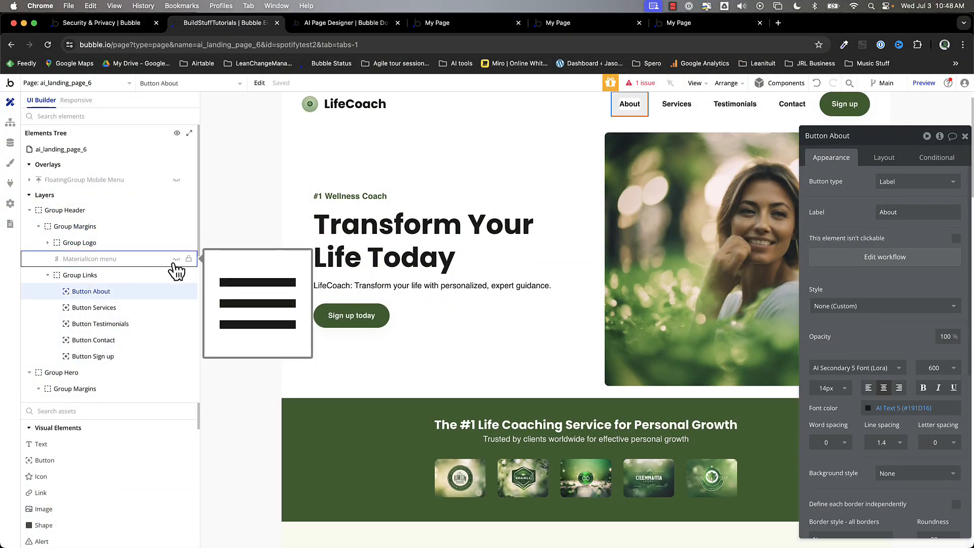
left_click(90, 259)
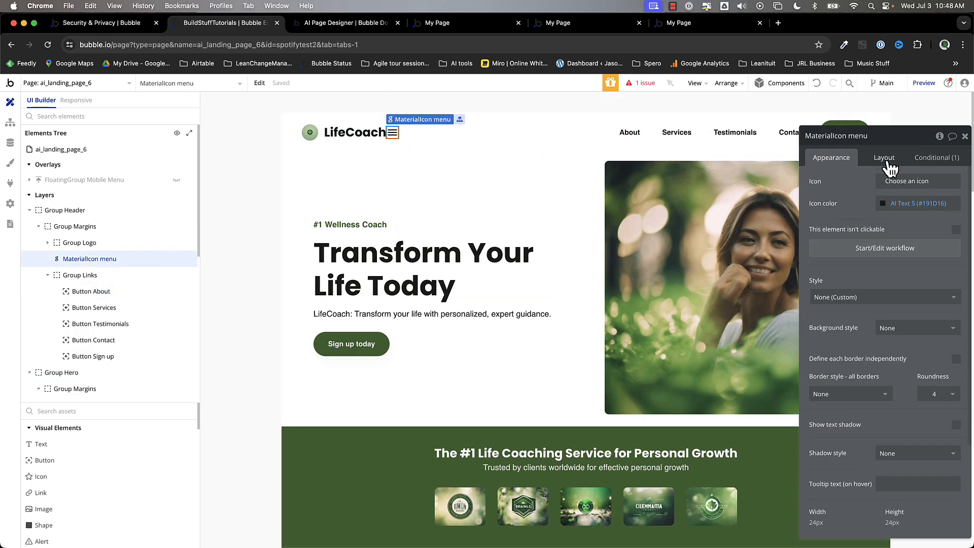
Review the menu icon's layout and its condition showing it below Mobile Landscape (768 px).
left_click(884, 157)
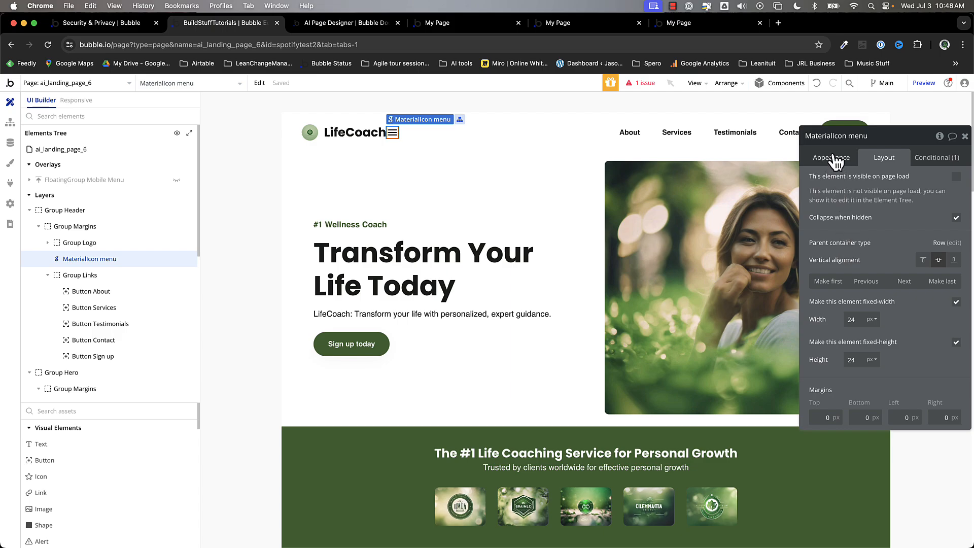
left_click(936, 158)
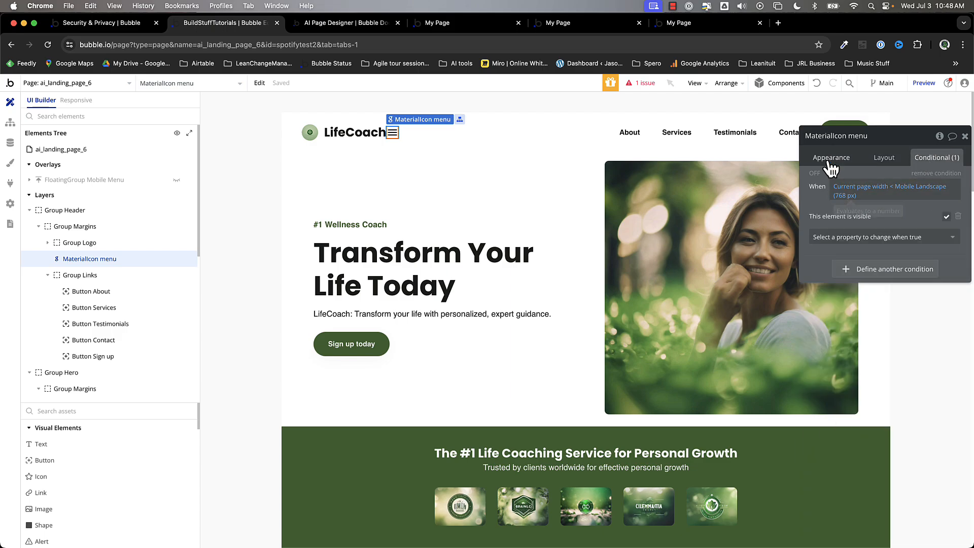
left_click(831, 158)
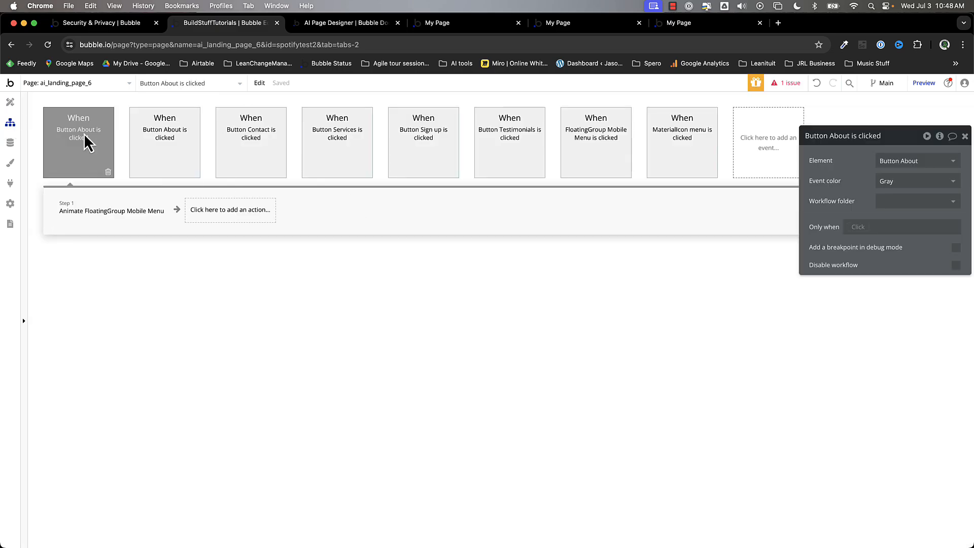
Review the About, Contact, Sign up and Testimonials click workflows animating the mobile menu.
left_click(251, 142)
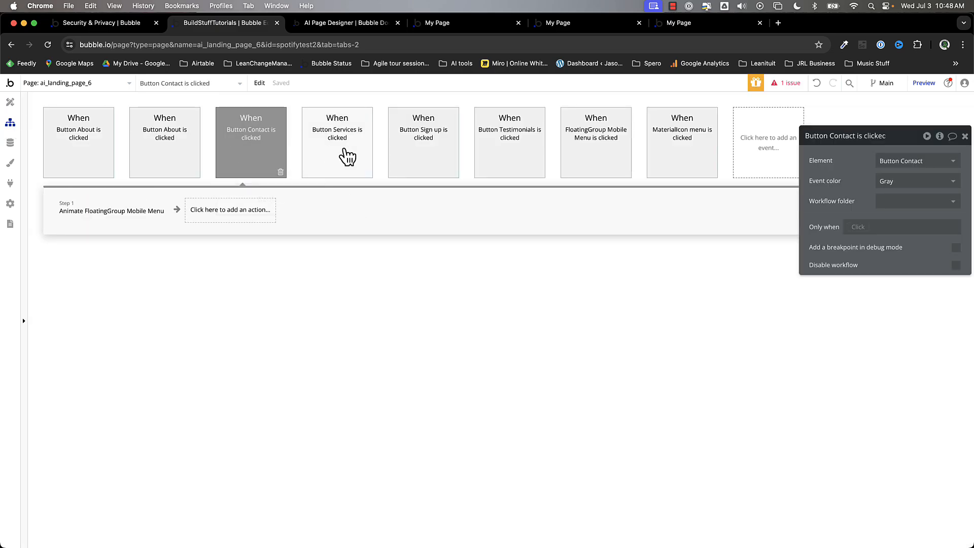
left_click(423, 143)
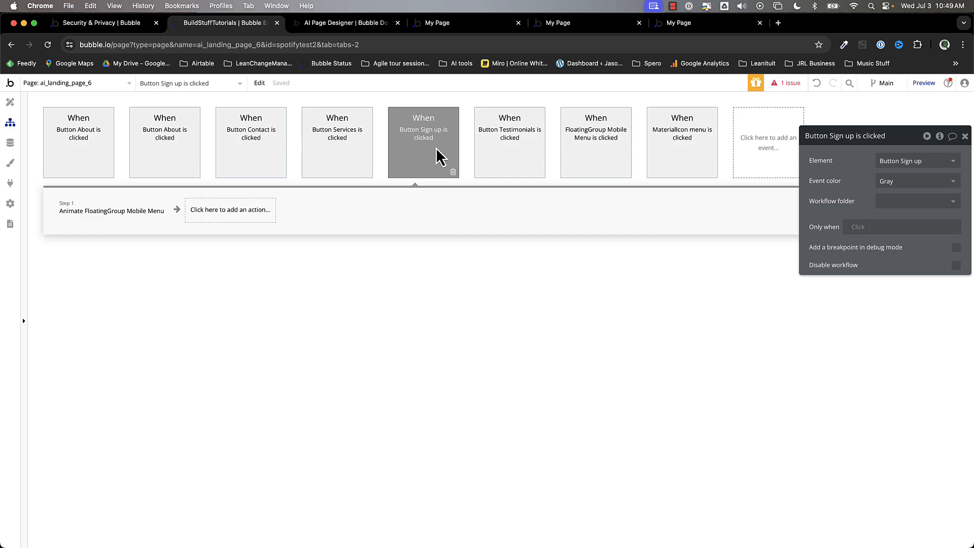
left_click(112, 211)
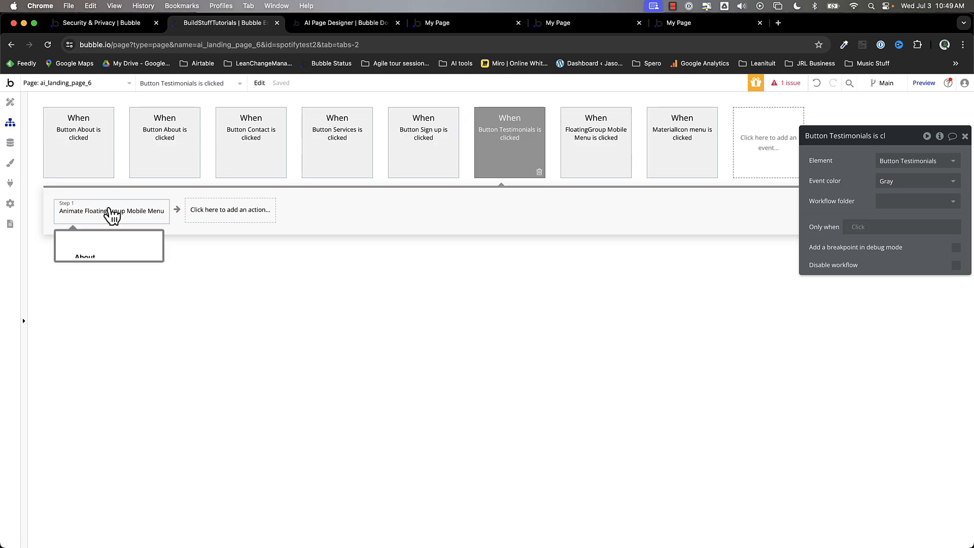
left_click(111, 211)
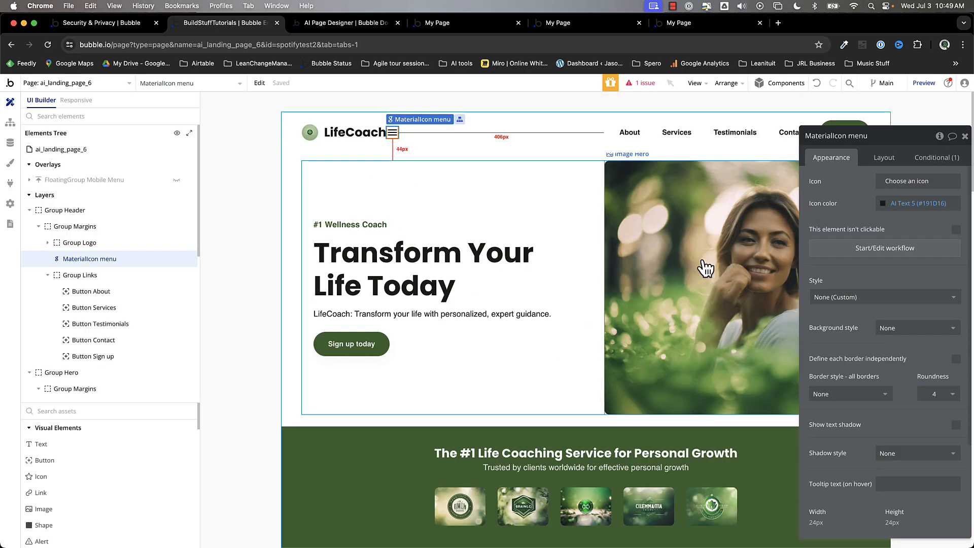
View feature card 1's responsive width conditions and re-enter 35 for the Desktop max width.
scroll("down", 3)
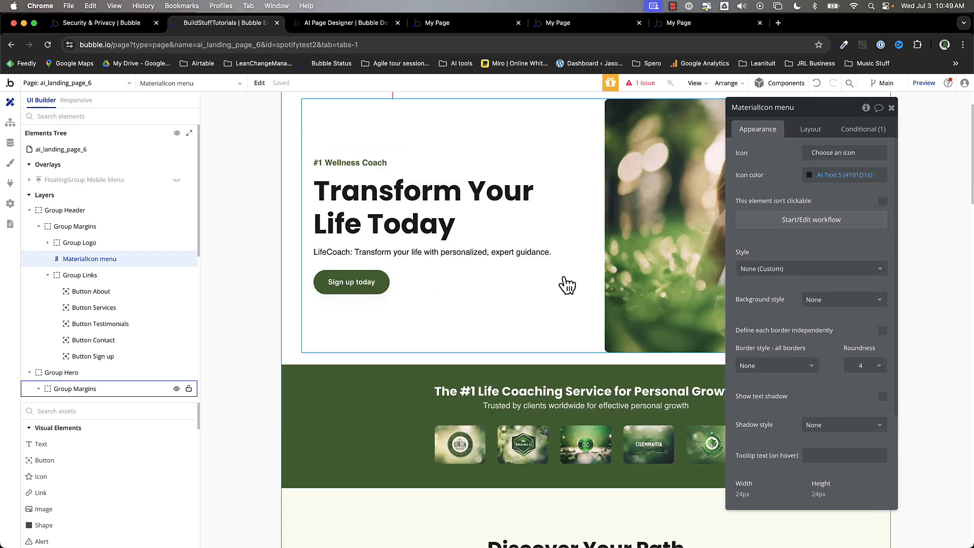
scroll("down", 3)
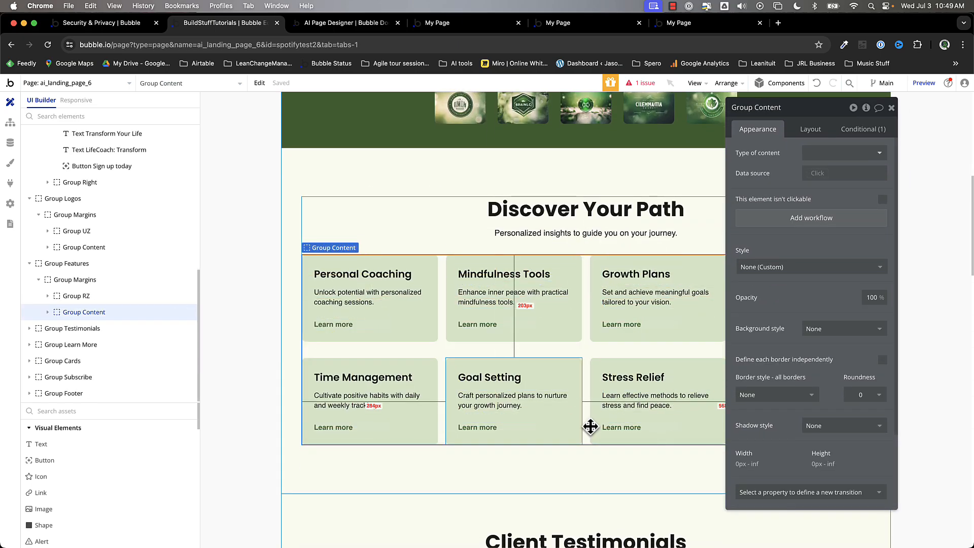
left_click(370, 298)
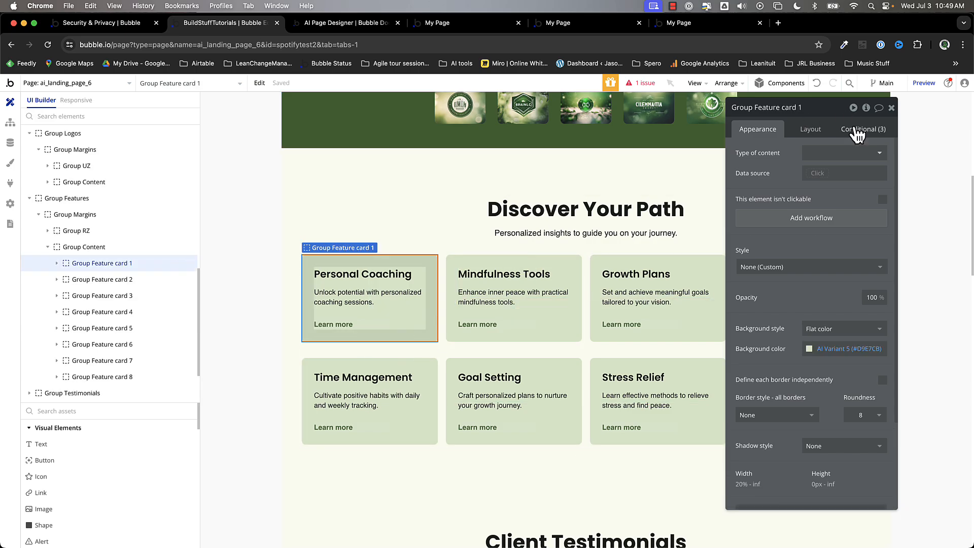
left_click(864, 128)
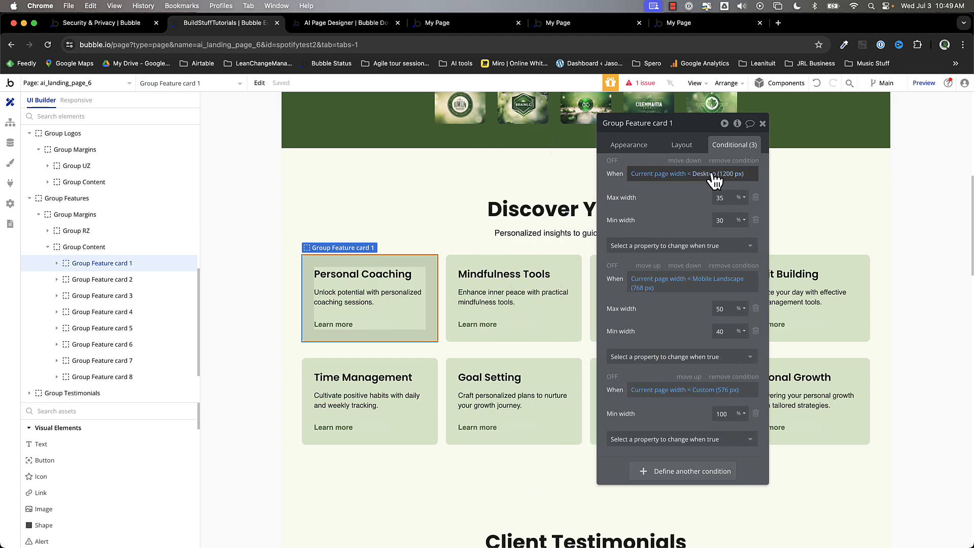
mouse_move(685, 209)
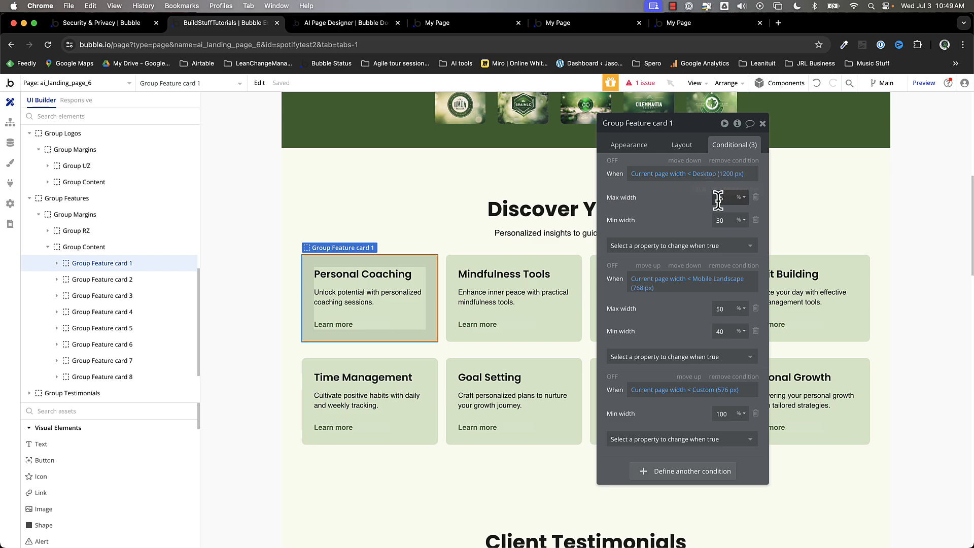
type("35")
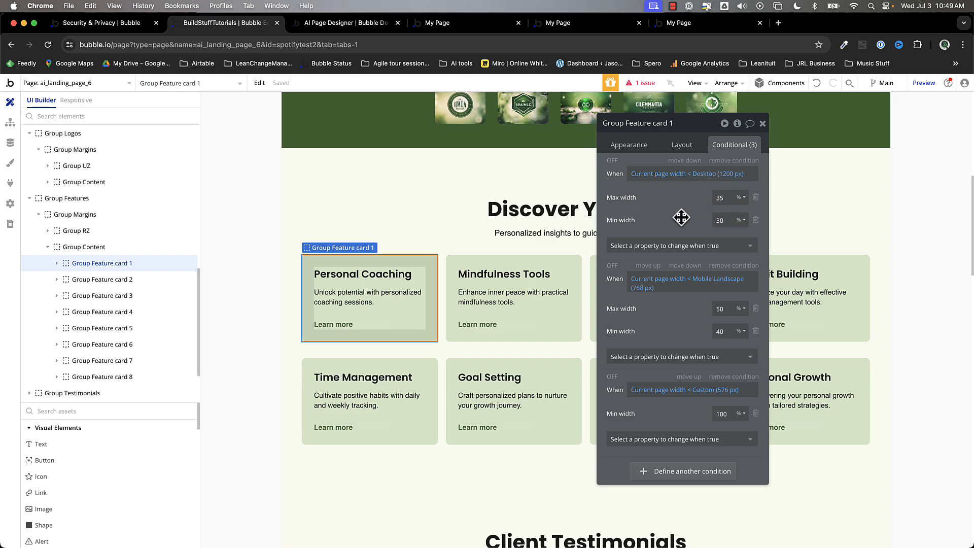